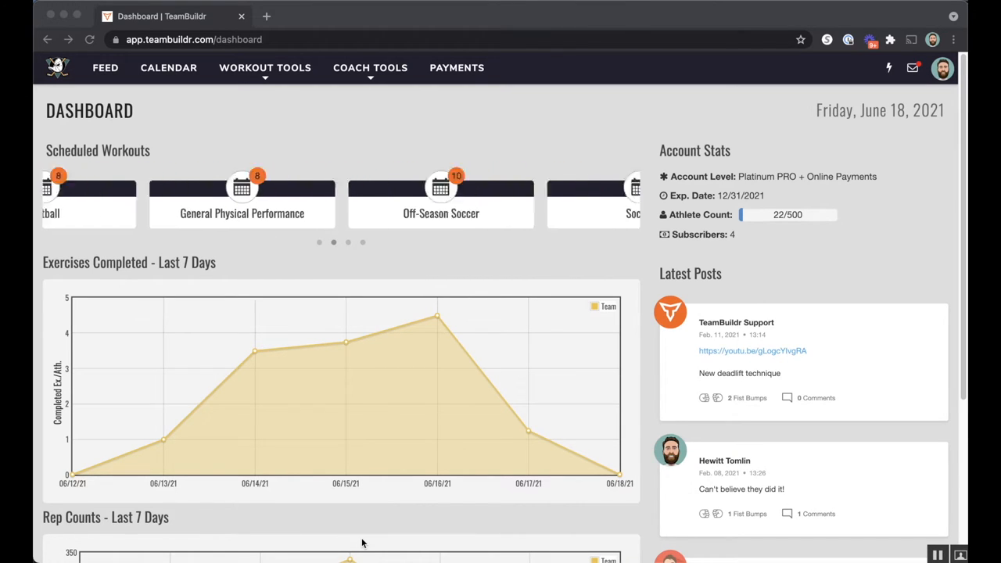
Step: Go from the avatar menu to Settings > Integrations and scroll to the Devices list with Vitruve
click(944, 69)
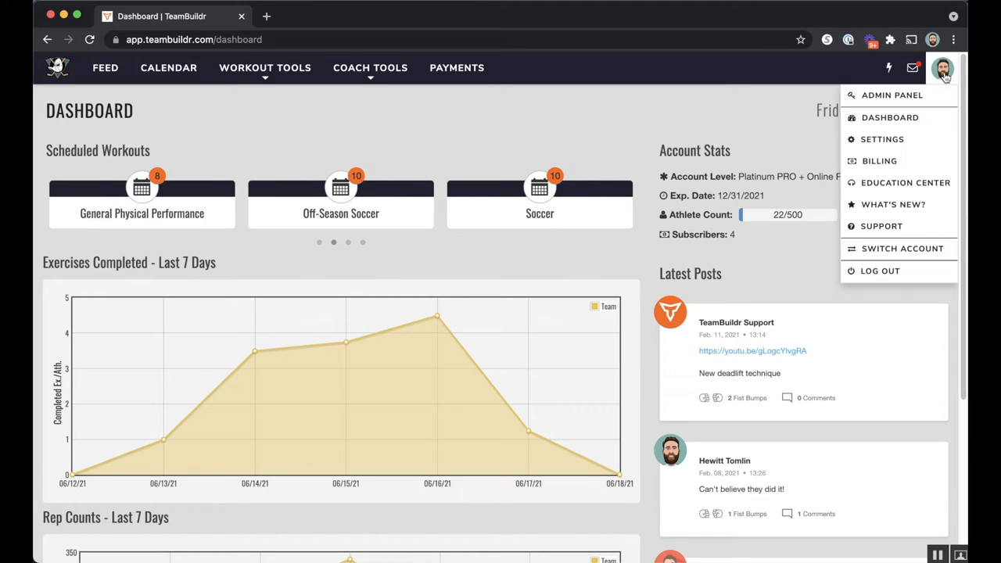
click(887, 138)
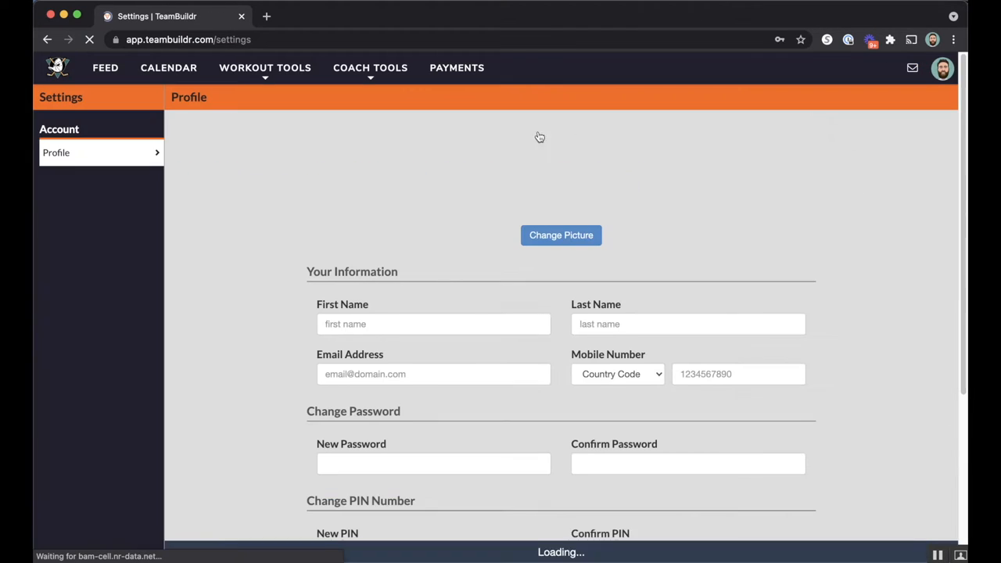
click(67, 235)
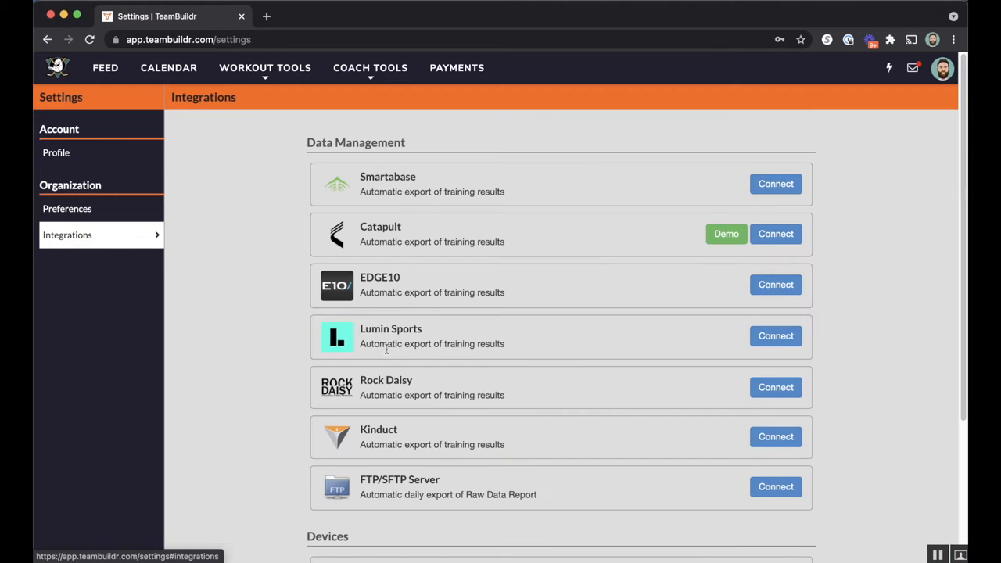
scroll(down, 3)
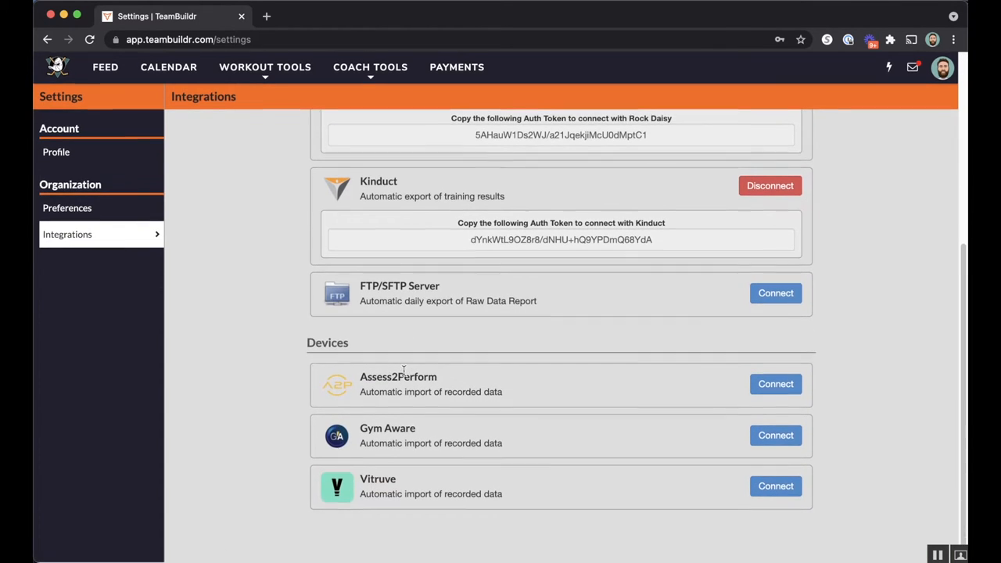
mouse_move(591, 491)
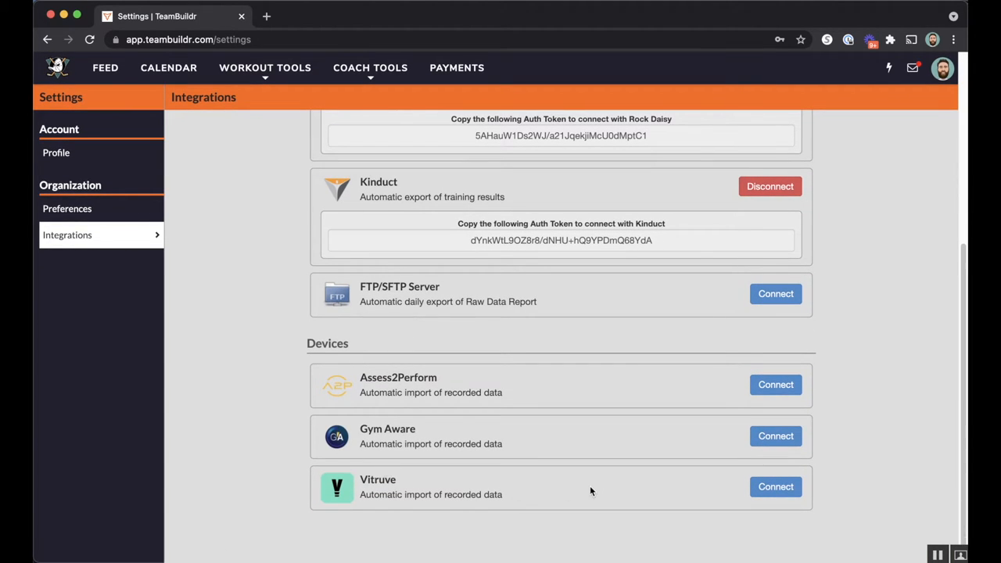
Step: Connect Vitruve by entering the Teams admin password and submitting the credentials
click(775, 487)
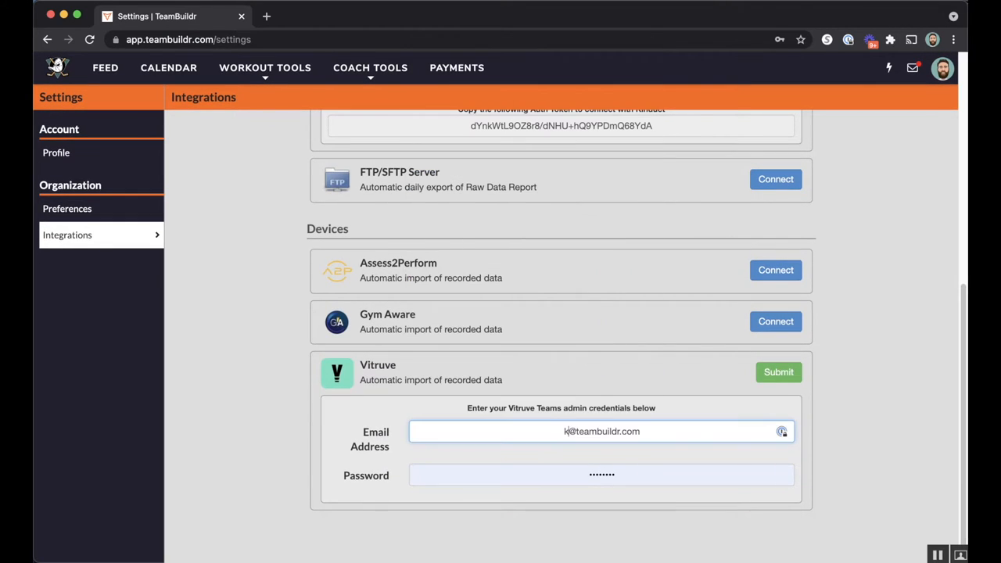
click(600, 475)
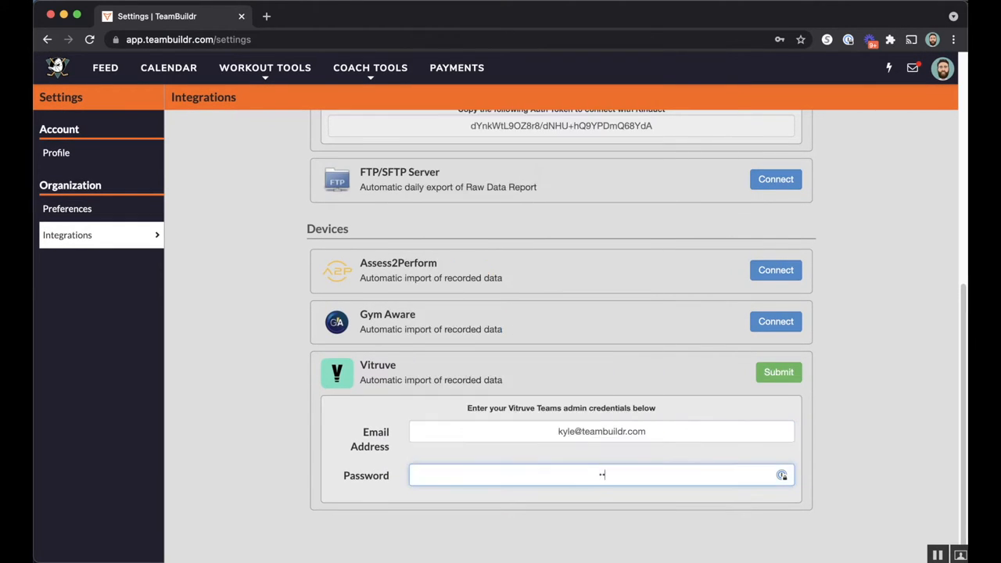
text(password)
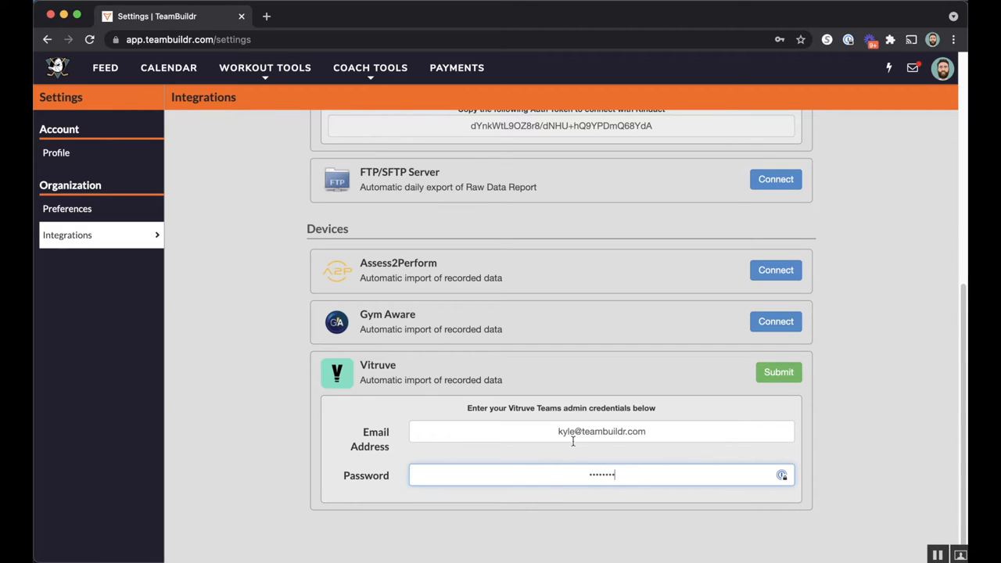
click(778, 372)
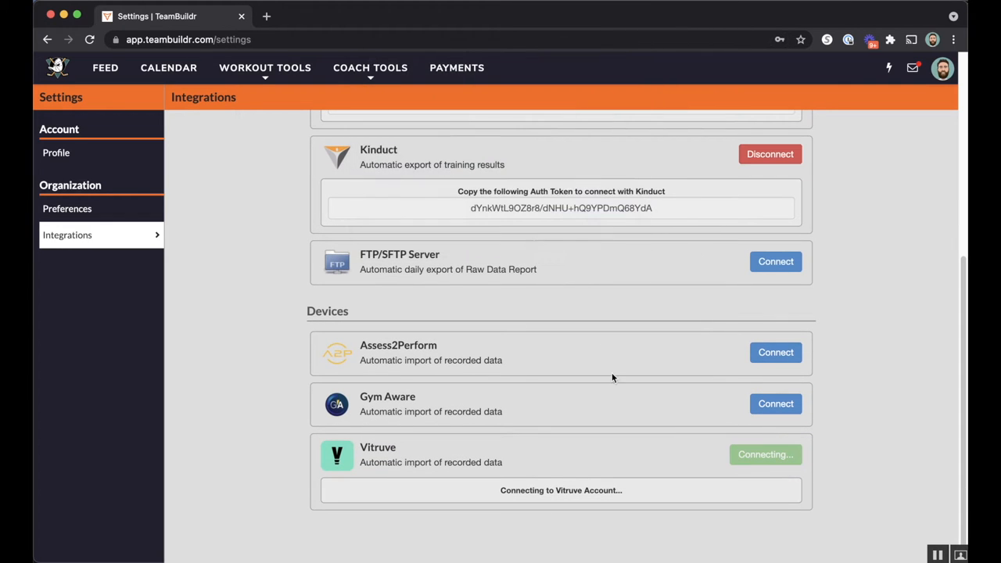
mouse_move(535, 469)
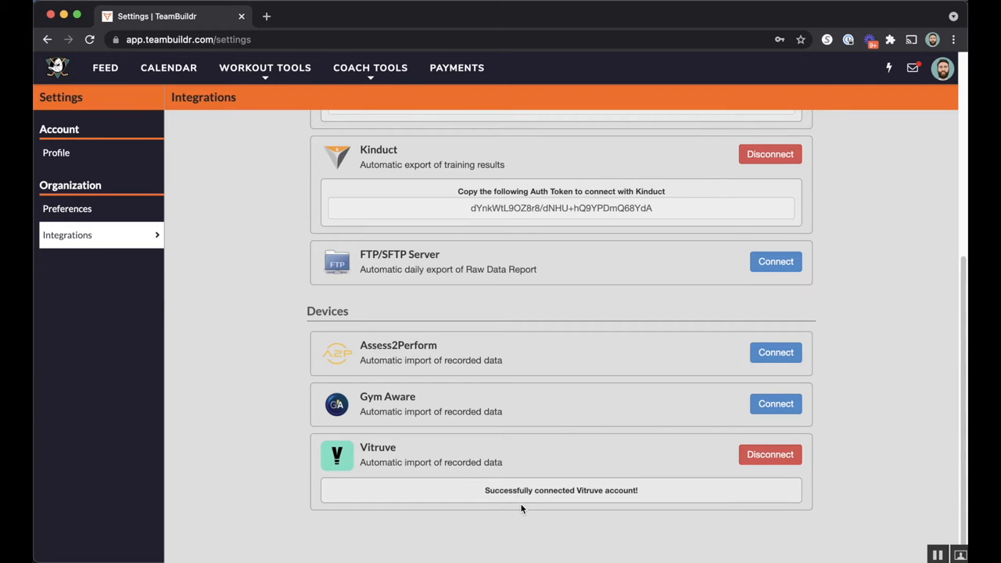
mouse_move(628, 490)
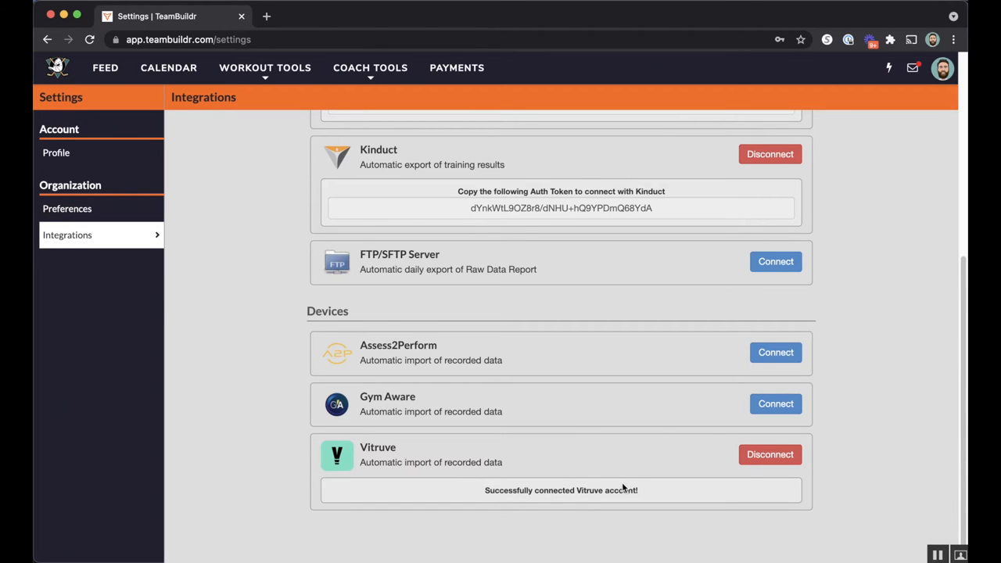
mouse_move(440, 154)
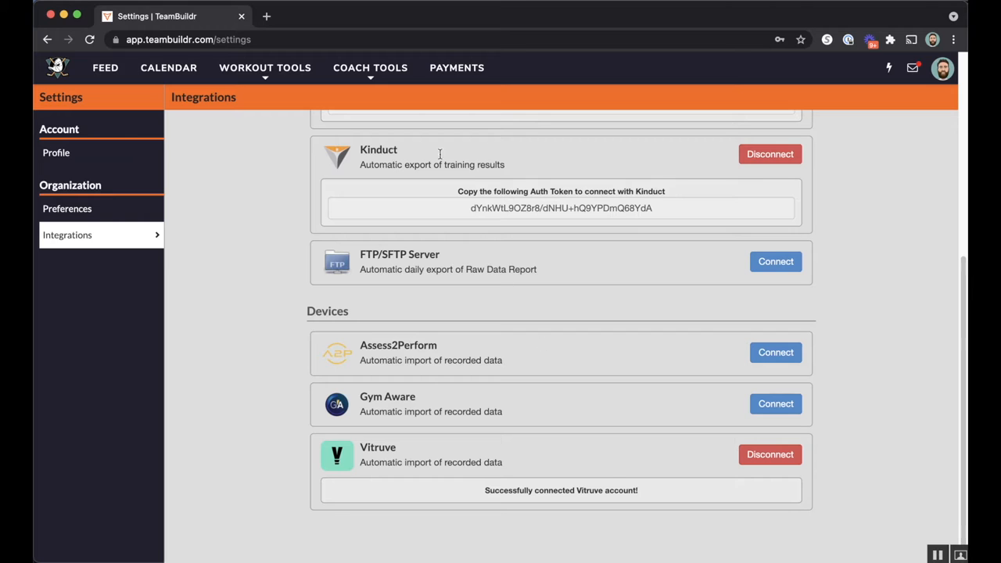
Step: Go to Coach Tools > Exercises and switch the Master Database to Imported Exercises
click(370, 67)
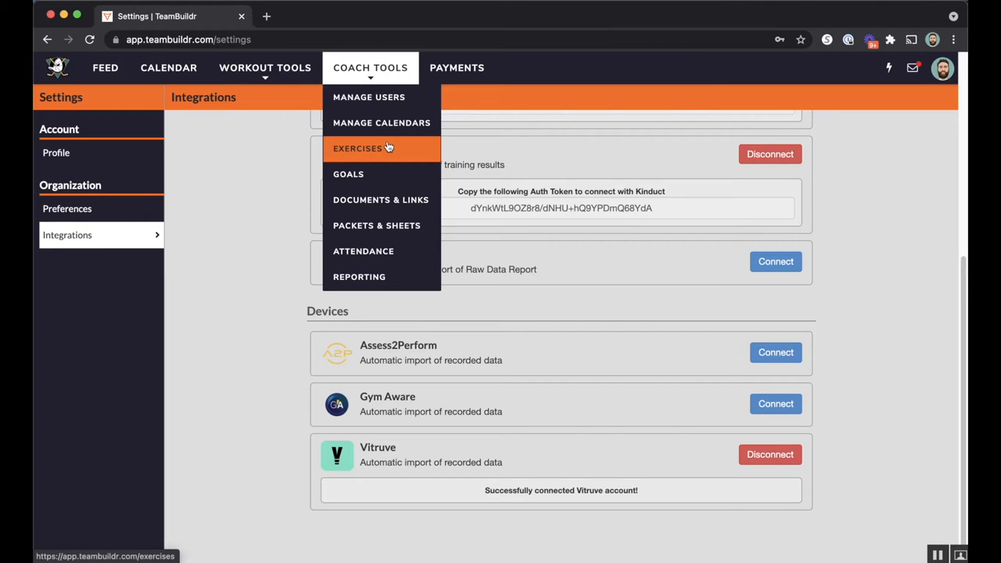
click(360, 147)
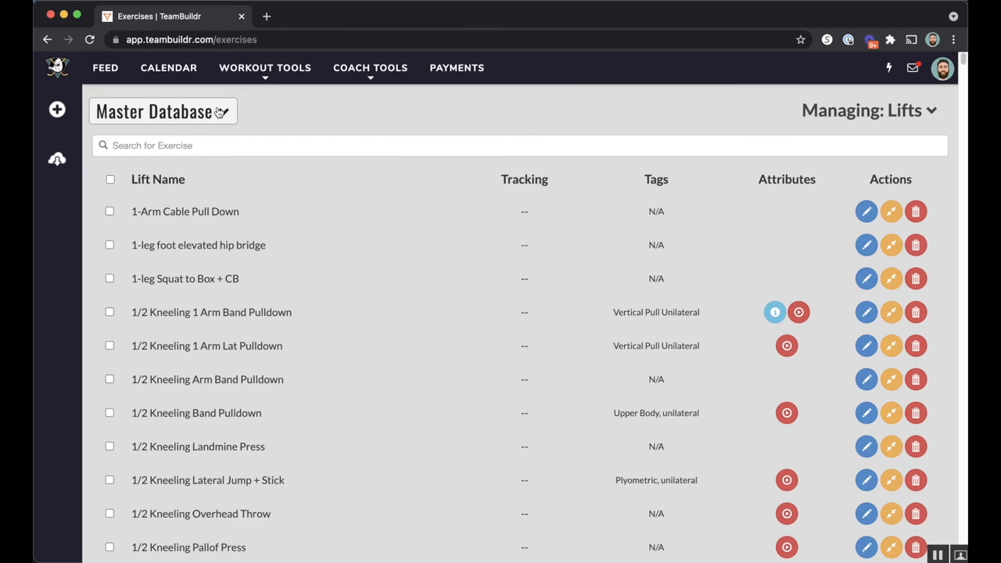
click(163, 109)
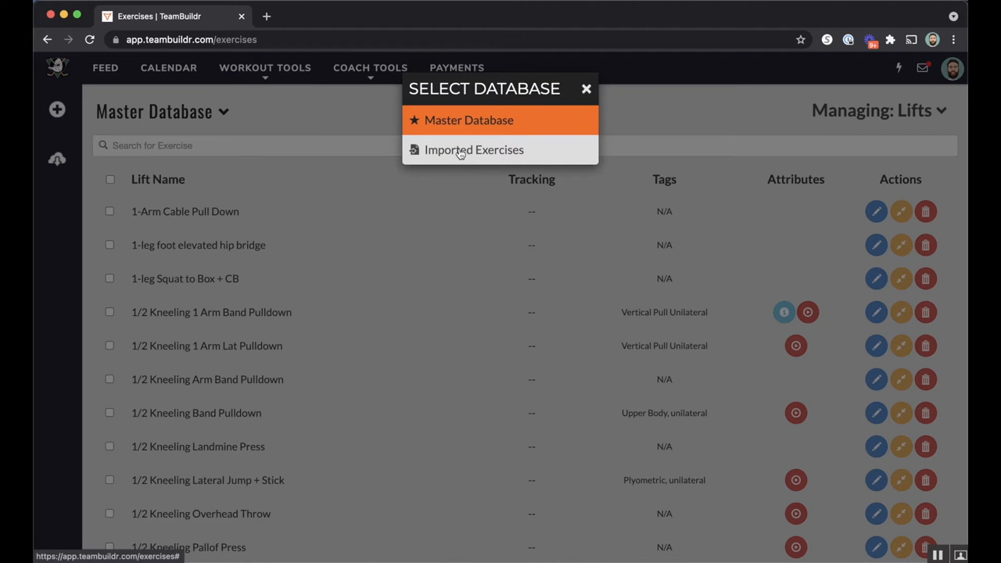
click(474, 150)
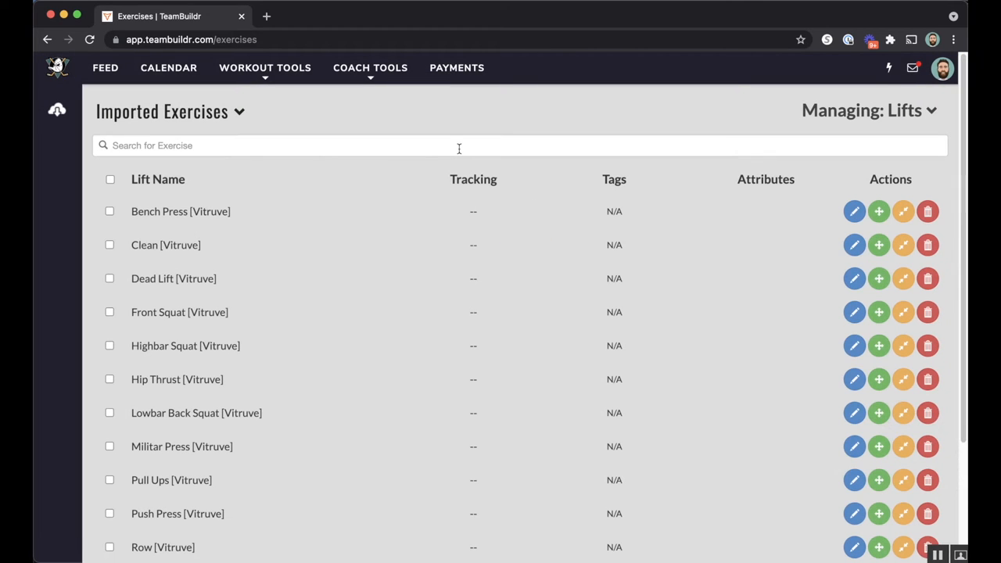
scroll(down, 3)
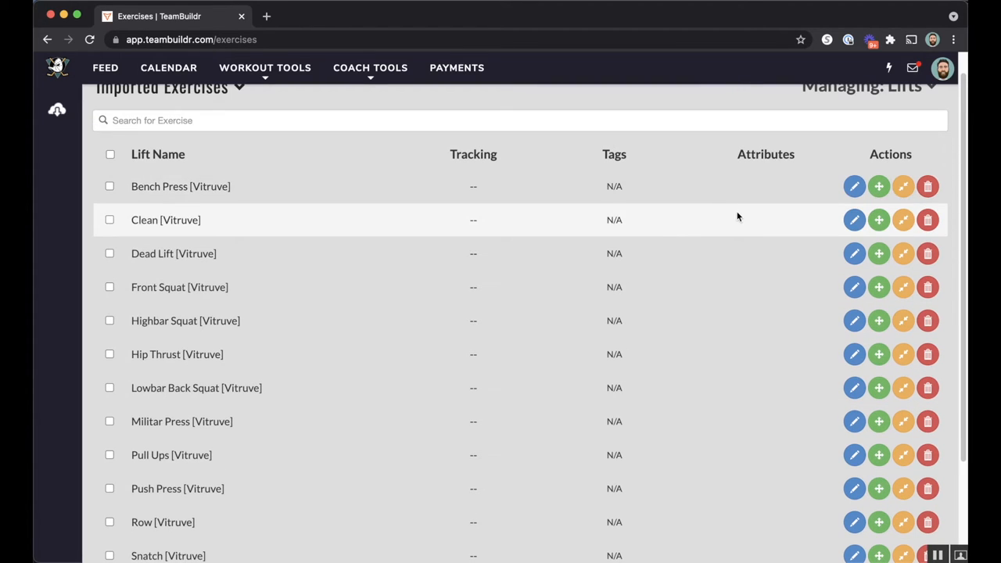
mouse_move(717, 223)
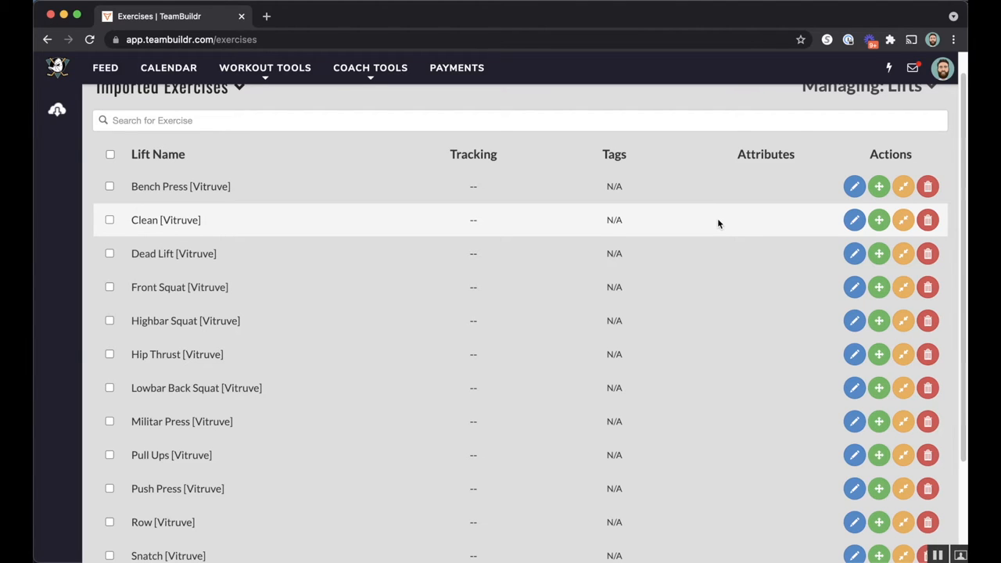
mouse_move(345, 254)
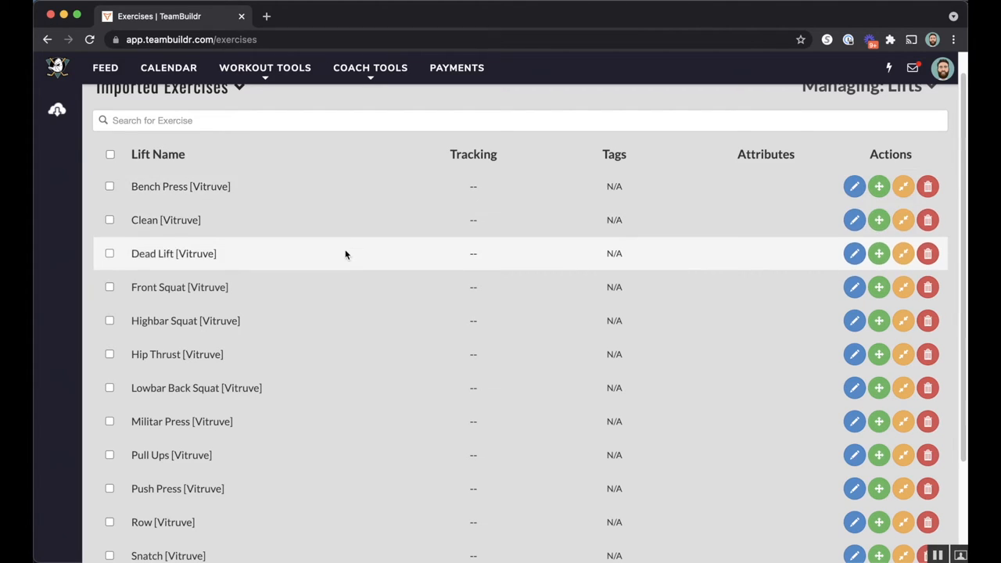
mouse_move(305, 200)
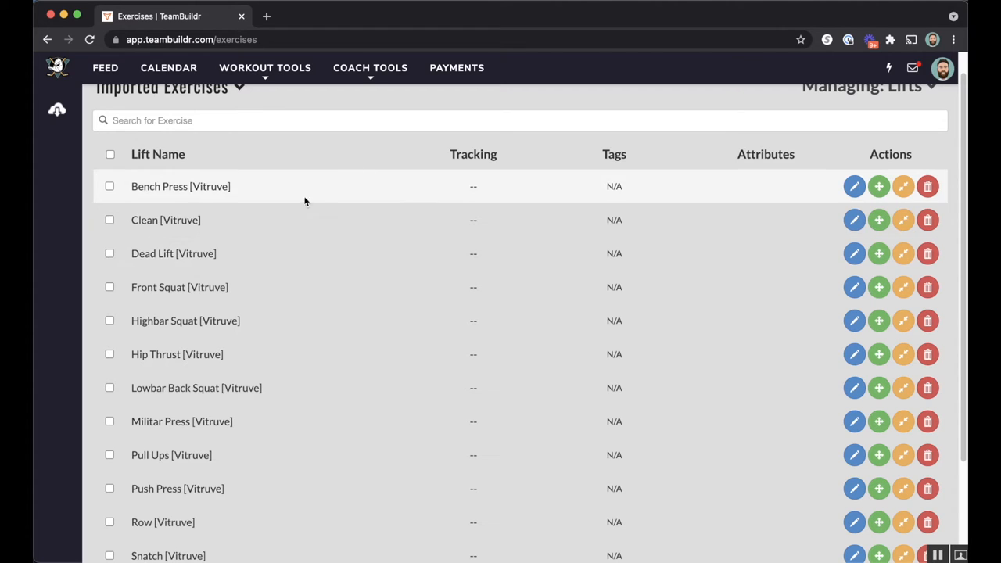
mouse_move(329, 197)
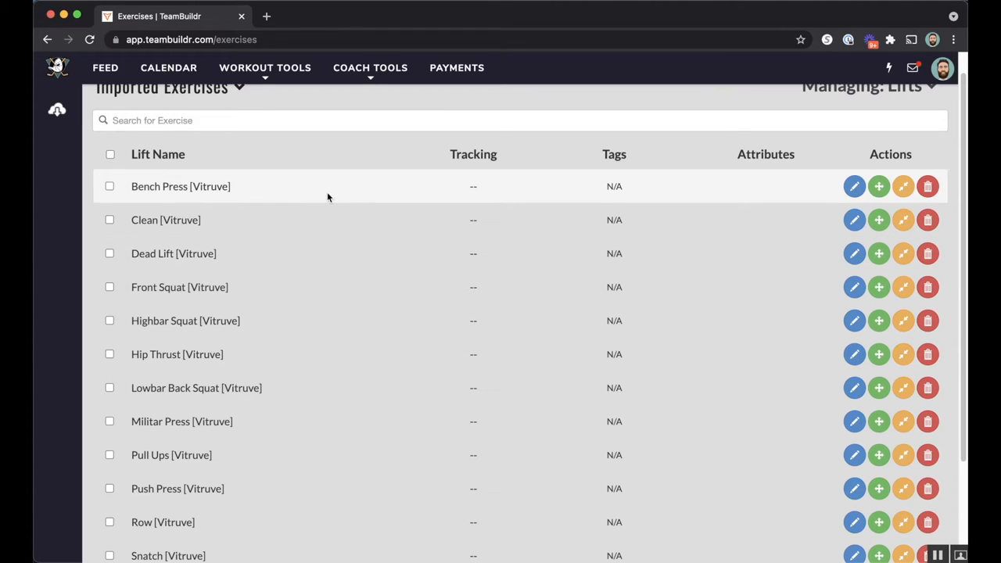
mouse_move(310, 226)
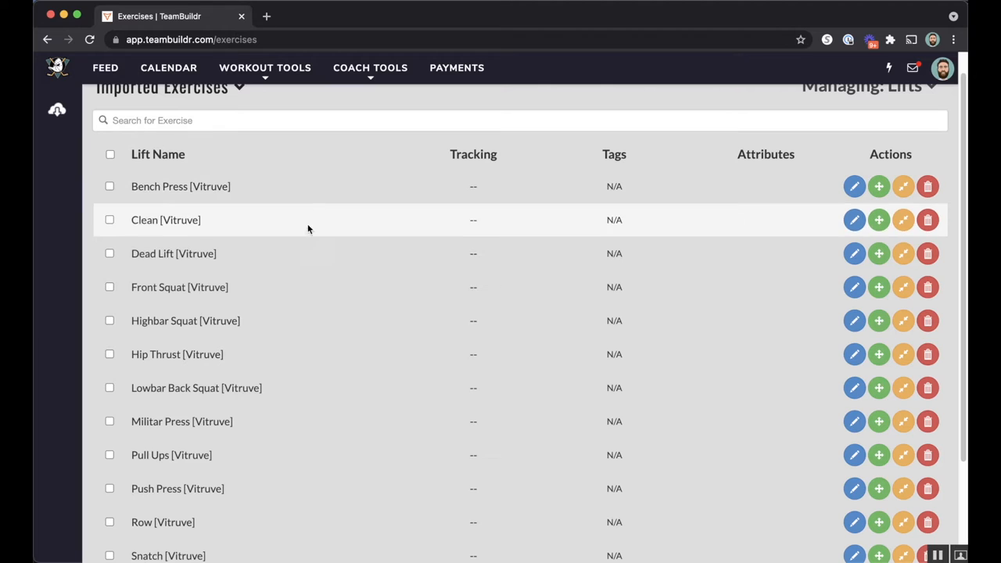
mouse_move(713, 200)
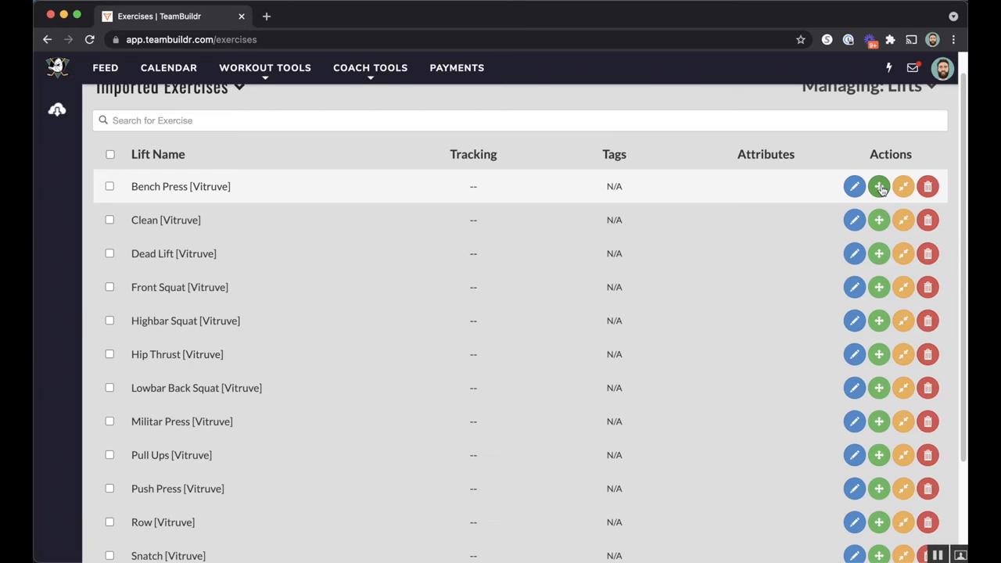
mouse_move(904, 186)
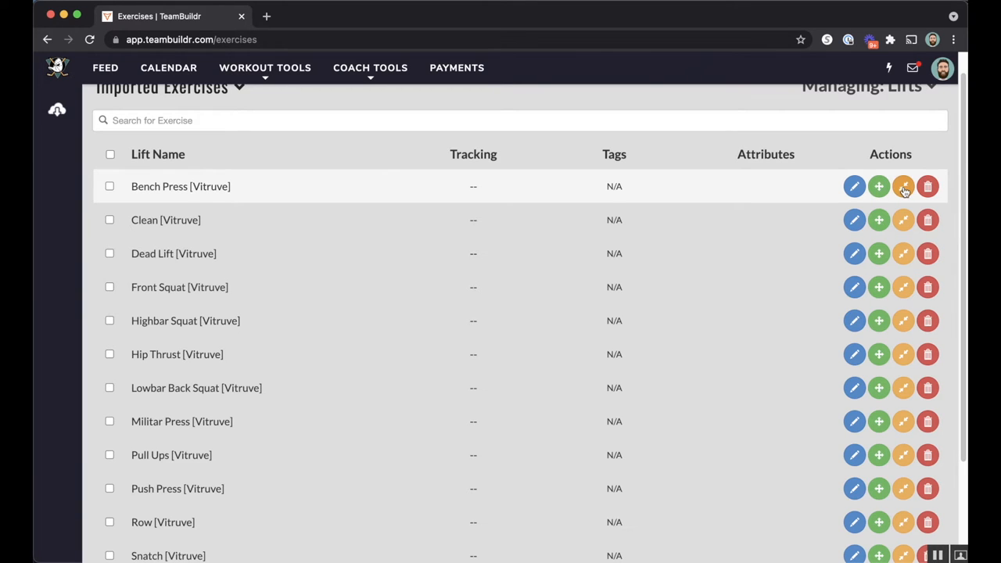
Step: Start merging Bench Press [Vitruve] and select Barbell Bench Press as the target
click(904, 186)
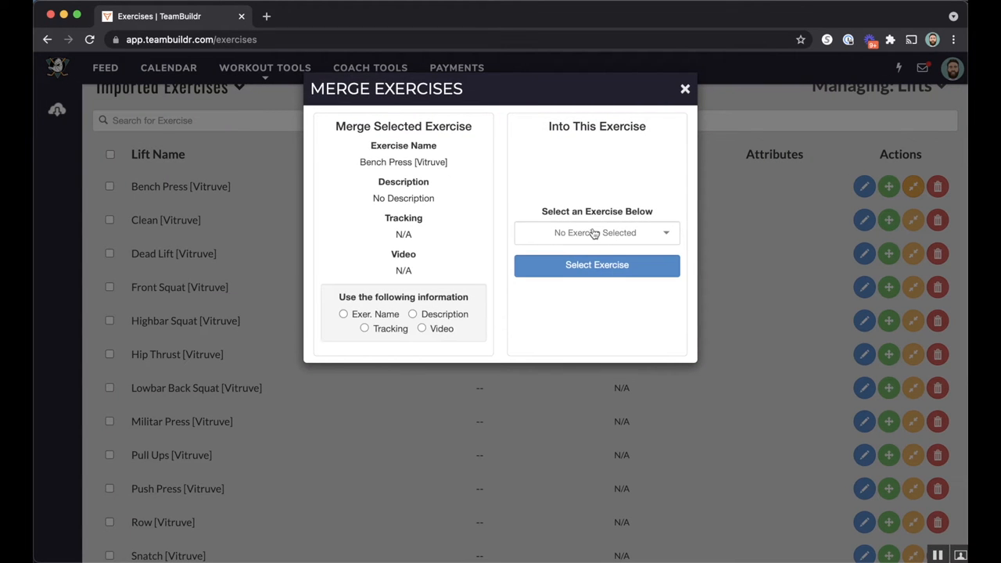
mouse_move(901, 196)
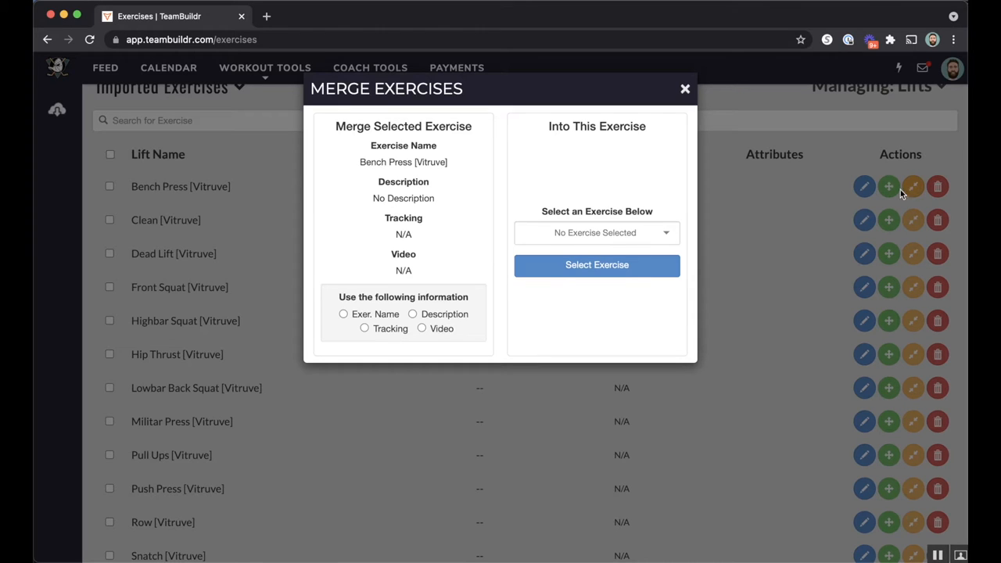
text(barbell bench pre)
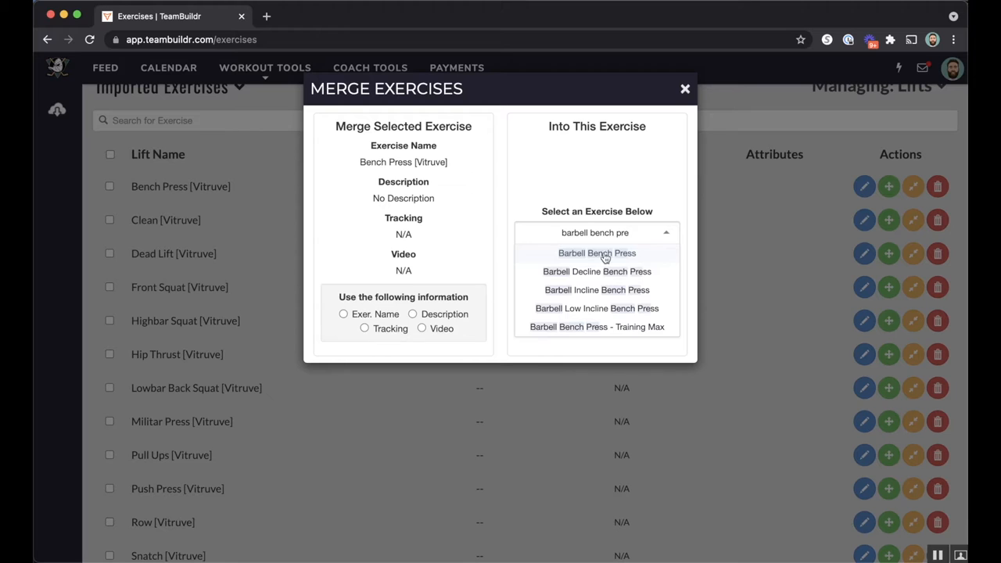
click(598, 253)
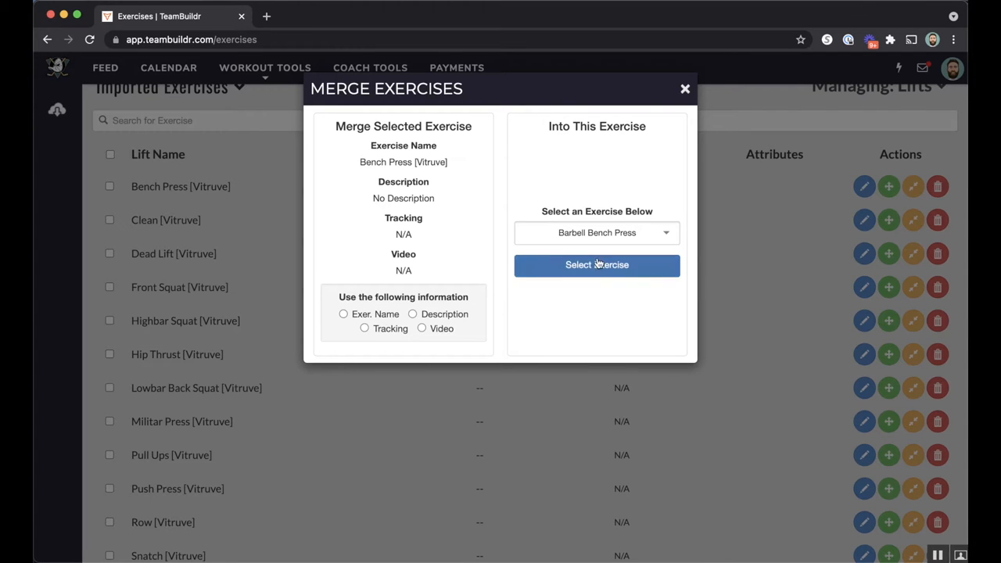
click(598, 264)
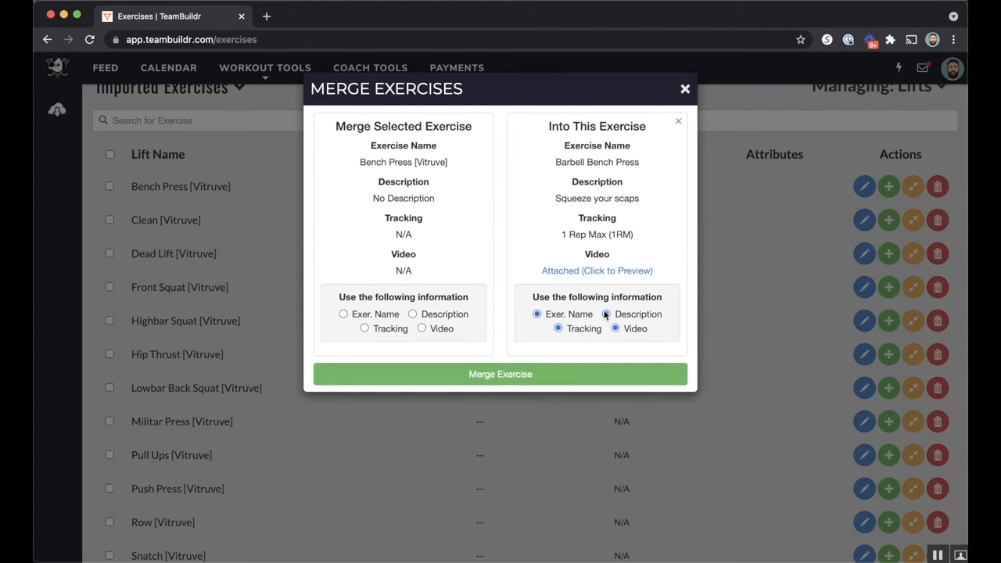
Step: Keep the existing exercise's description and name, then merge the two exercises
click(610, 314)
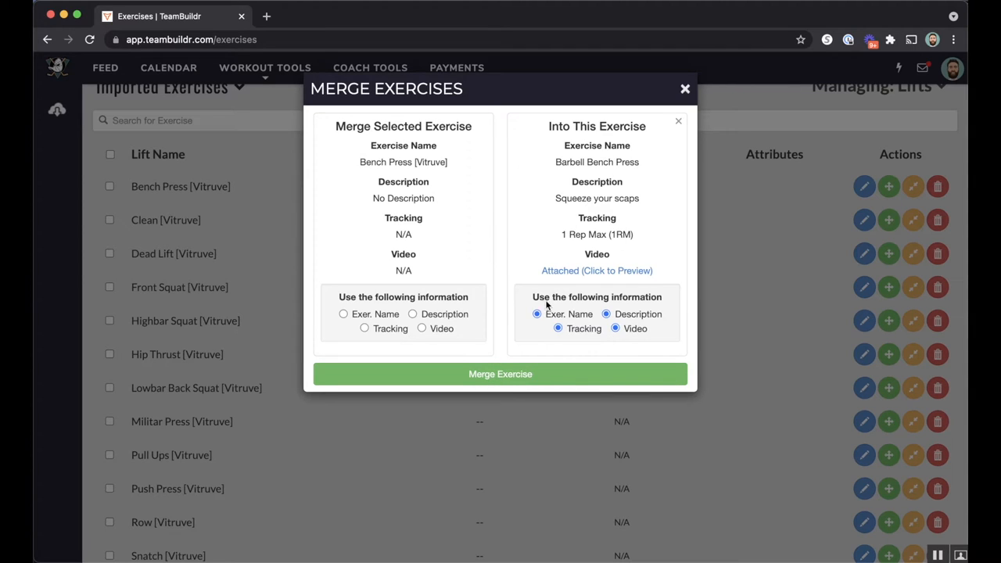
click(500, 374)
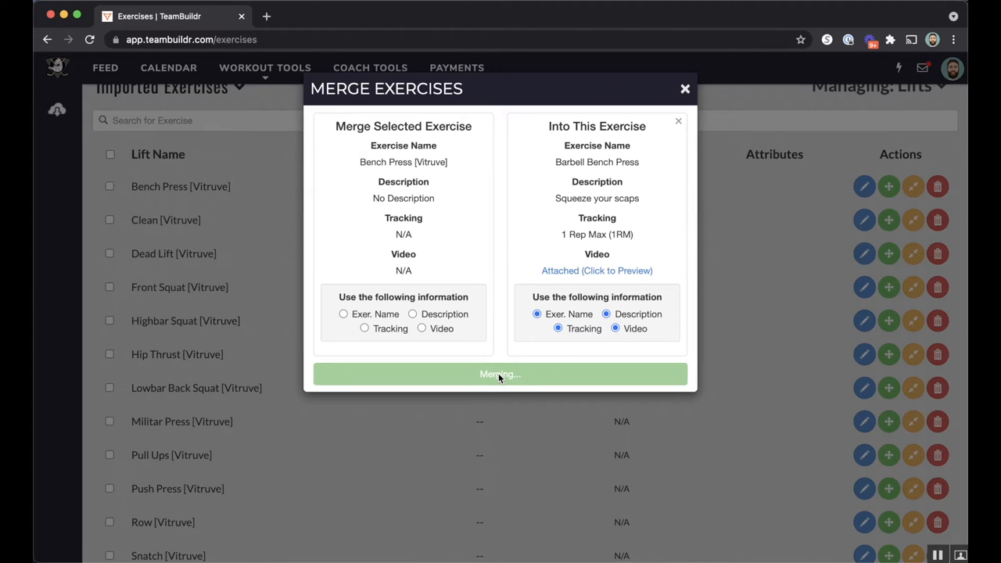
click(499, 374)
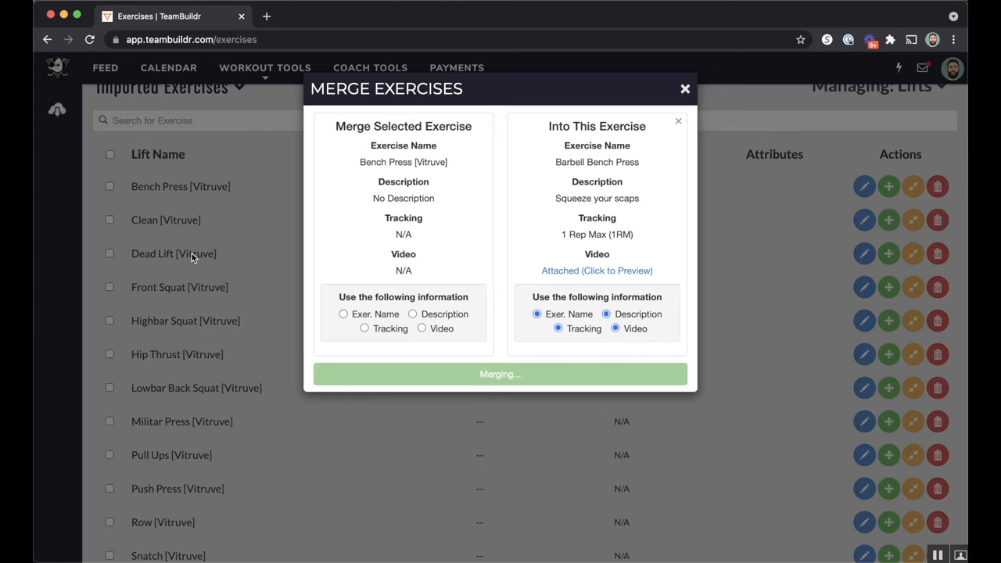
mouse_move(186, 186)
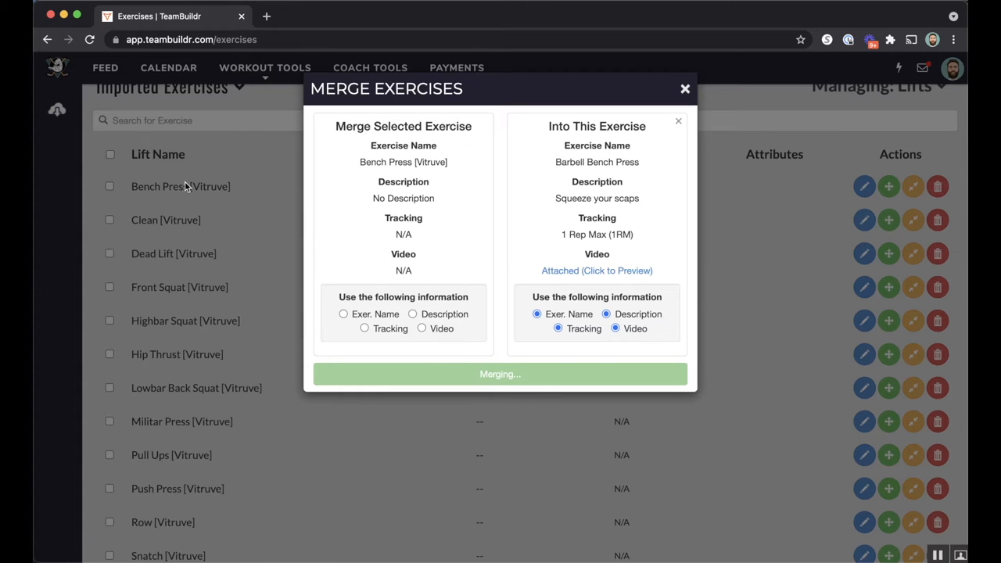
click(501, 374)
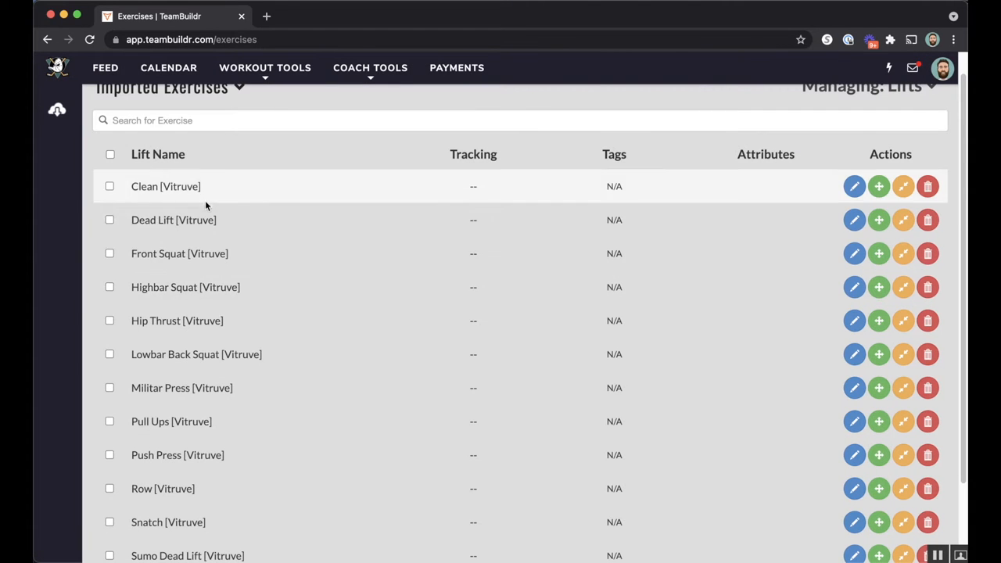
Step: Open the Calendar on June 18 and clear that day's workouts via Calendar Actions, confirming
scroll(down, 3)
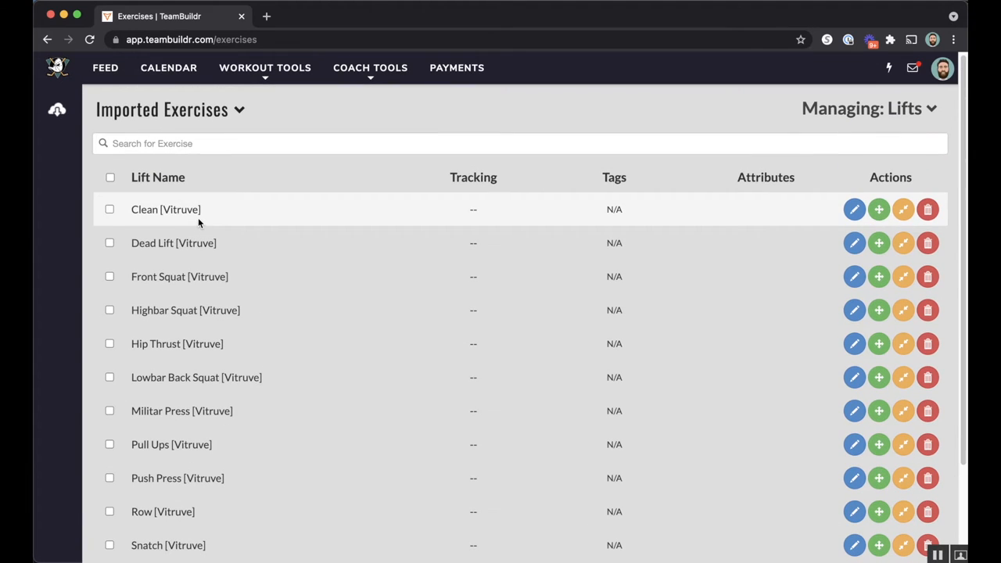
mouse_move(208, 253)
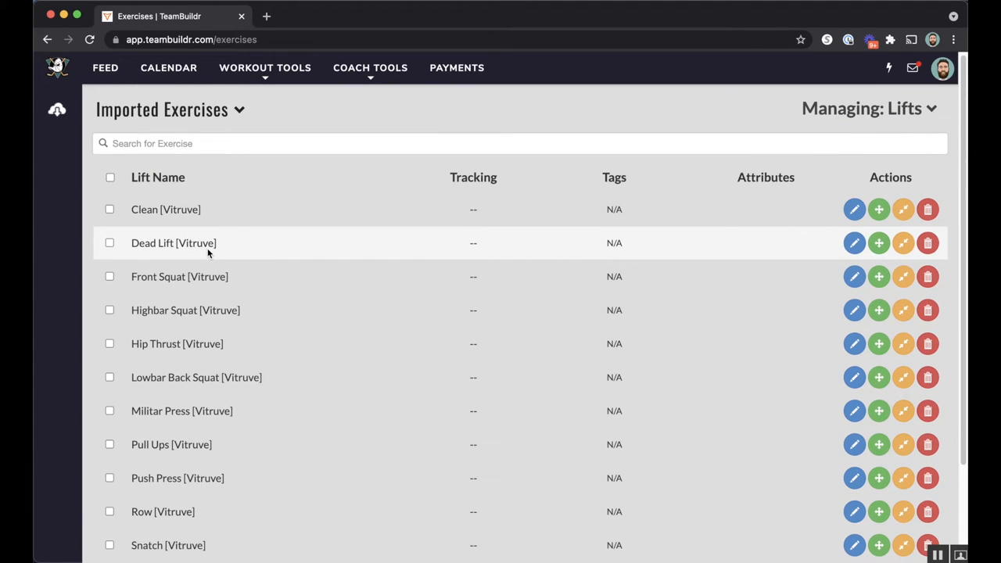
click(168, 69)
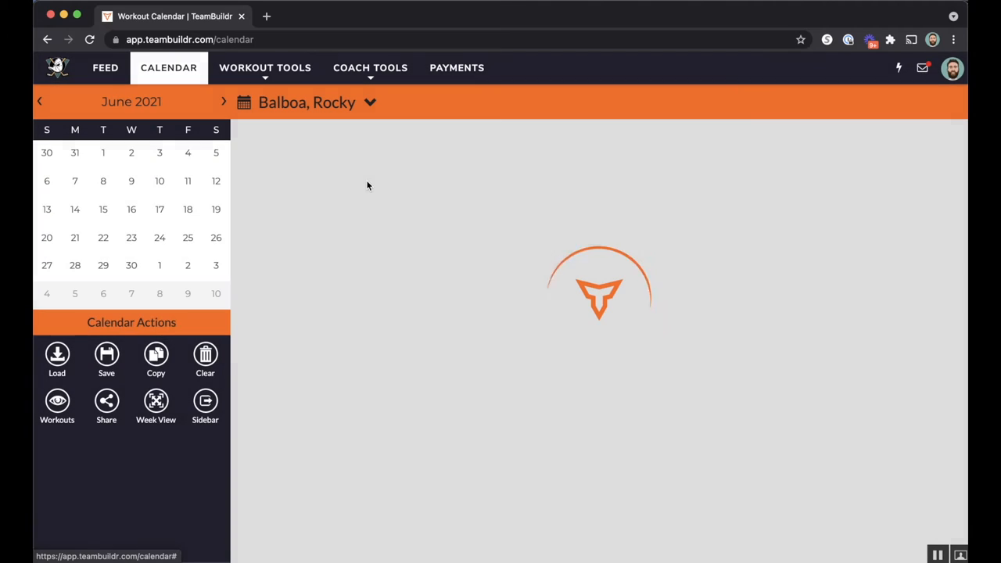
mouse_move(363, 214)
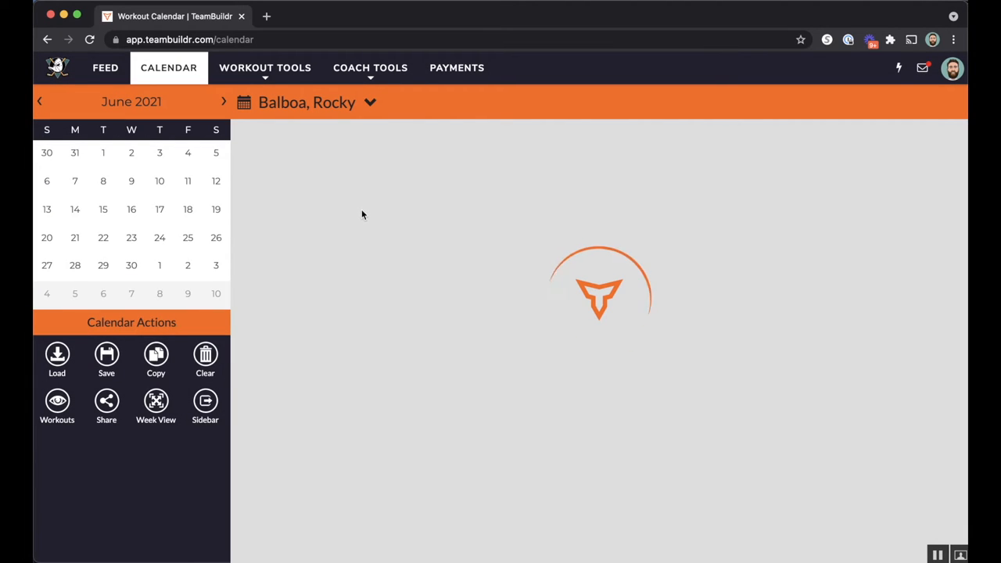
click(188, 209)
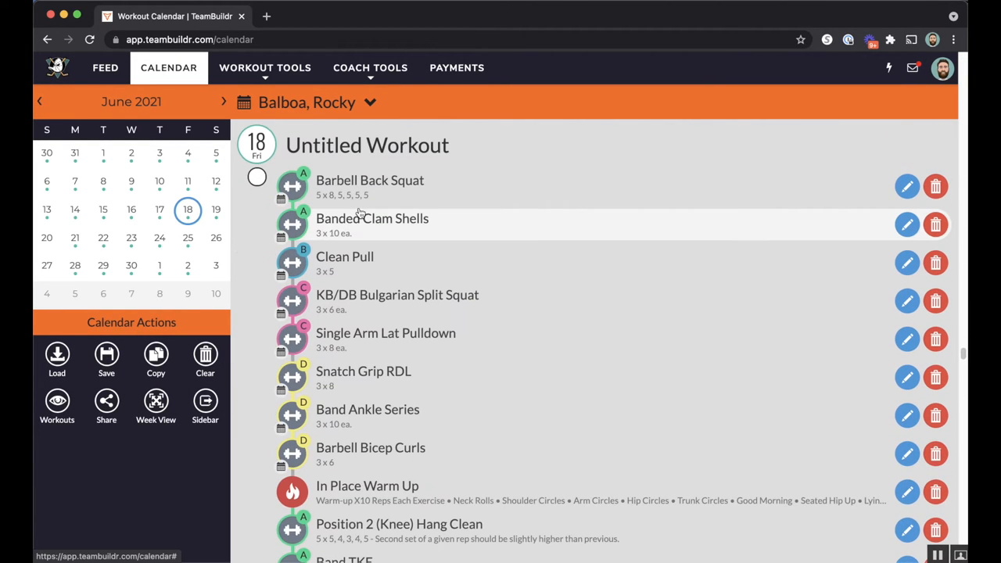
click(205, 353)
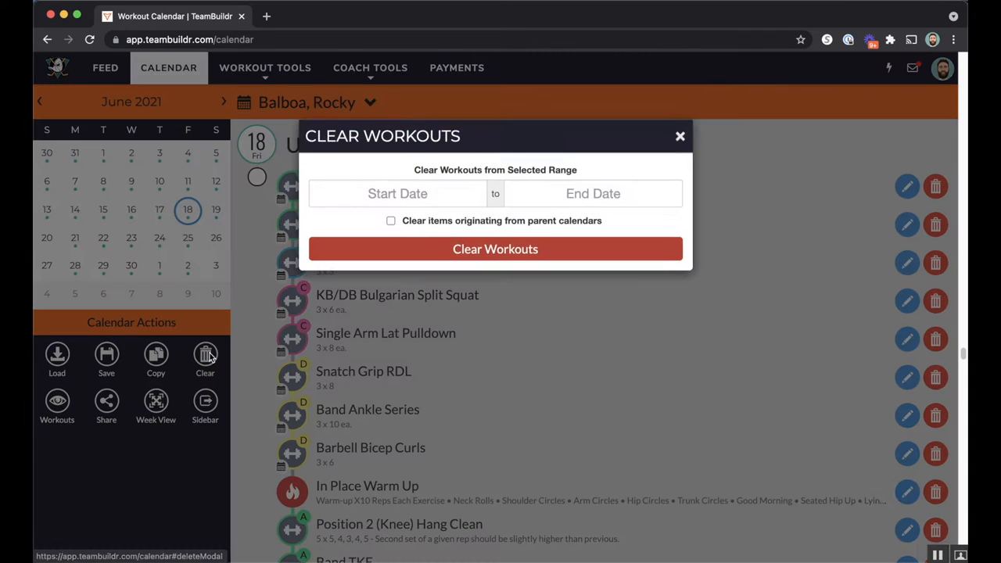
click(494, 248)
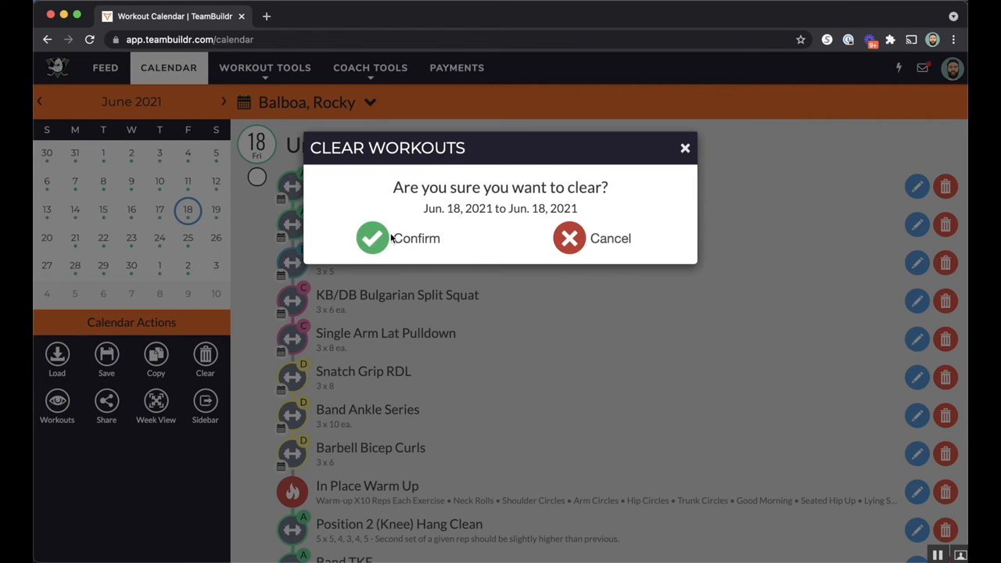
click(376, 238)
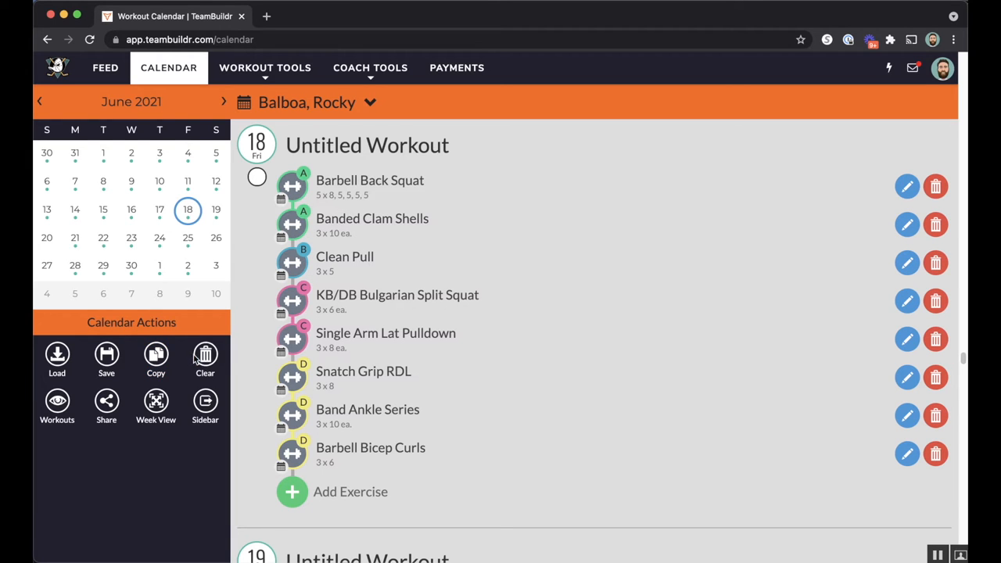
Step: Clear June 18 a second time to remove remaining exercises, then start adding an exercise
click(205, 353)
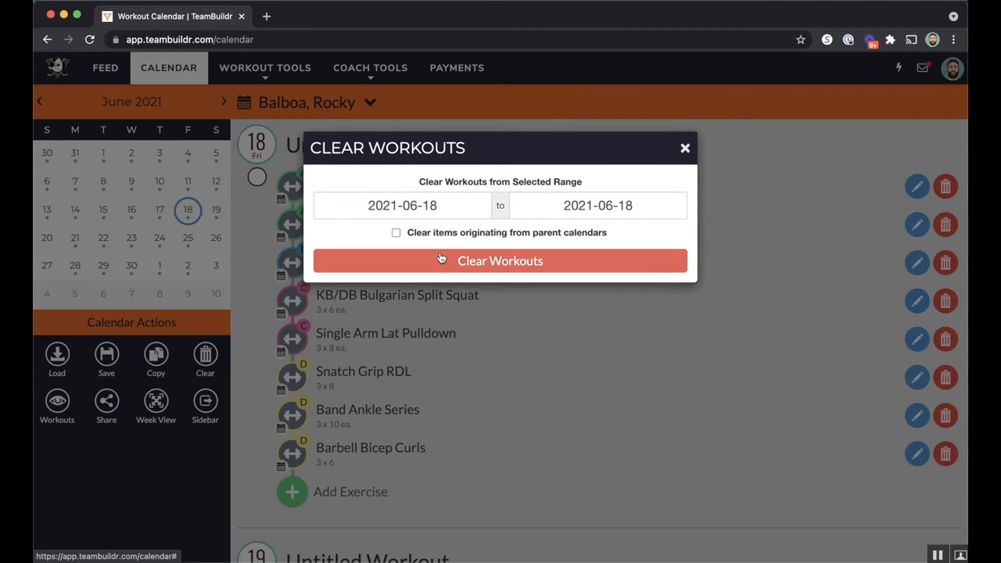
click(501, 259)
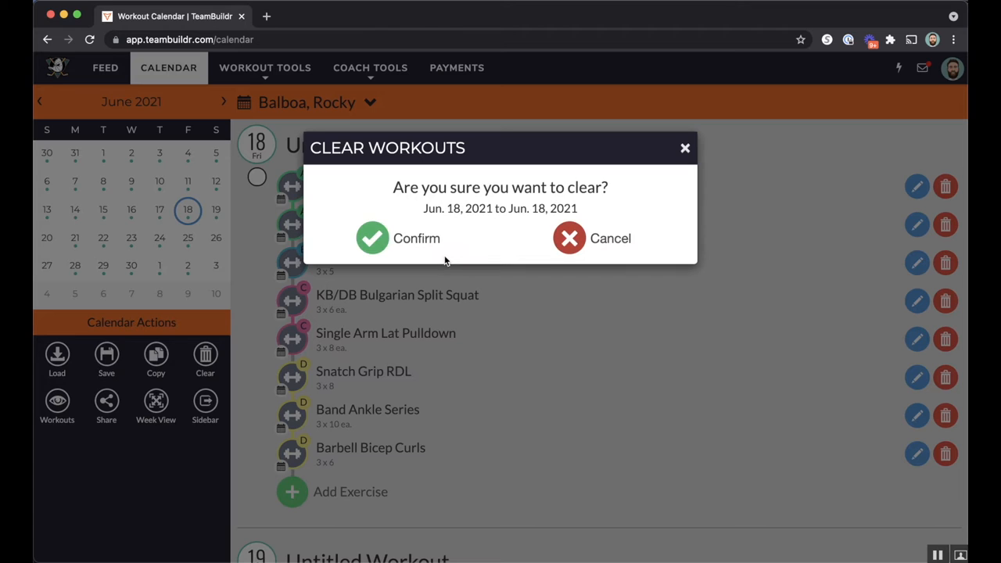
click(372, 238)
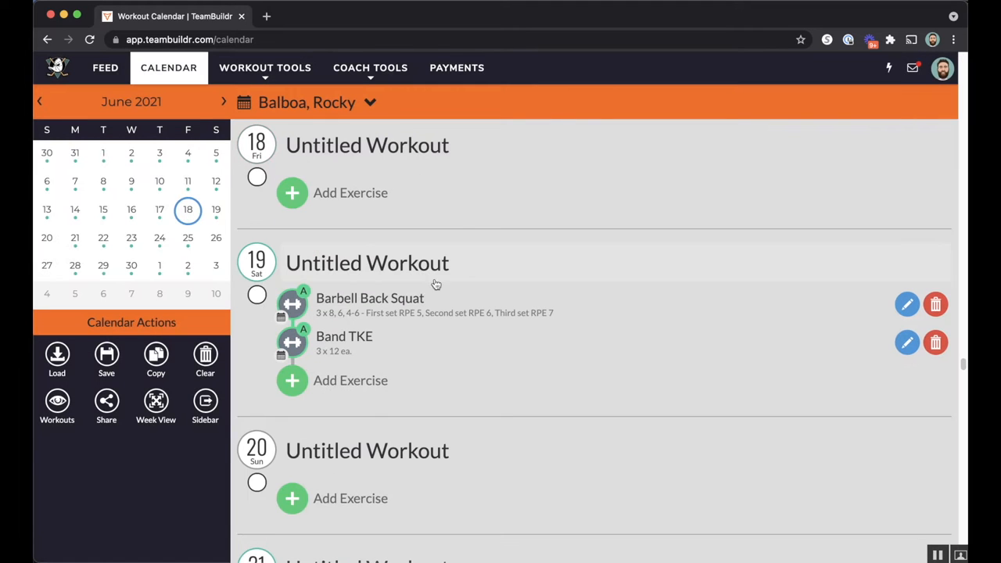
click(291, 380)
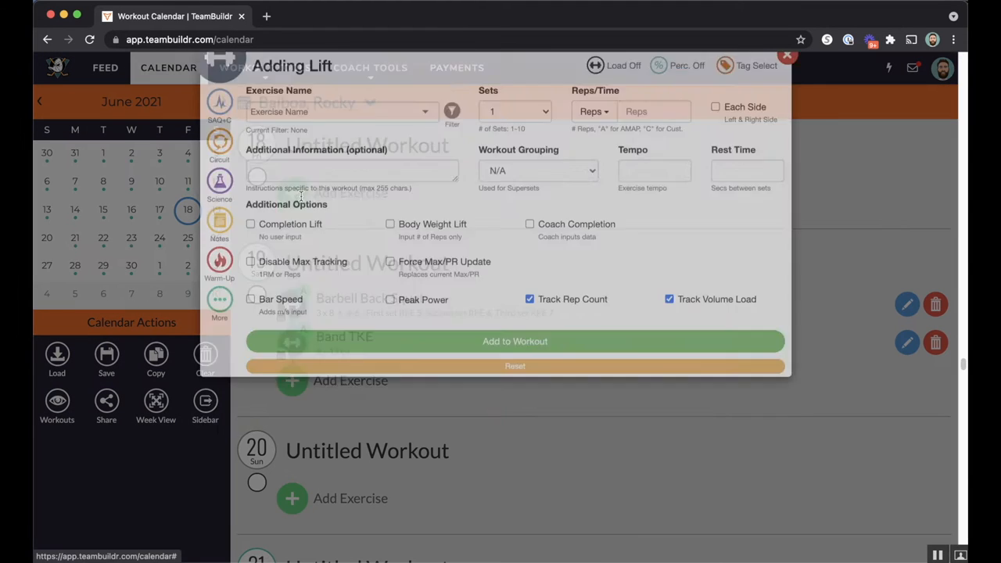
Step: Add Barbell Bench Press as 5x5 at 75% per set with Bar Speed and Peak Power tracked
text(barb)
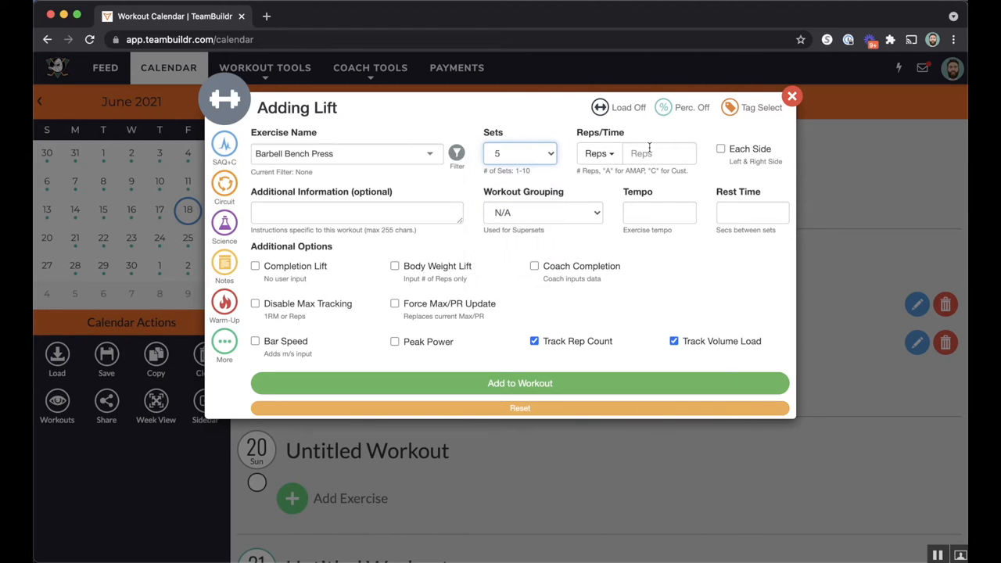
click(663, 107)
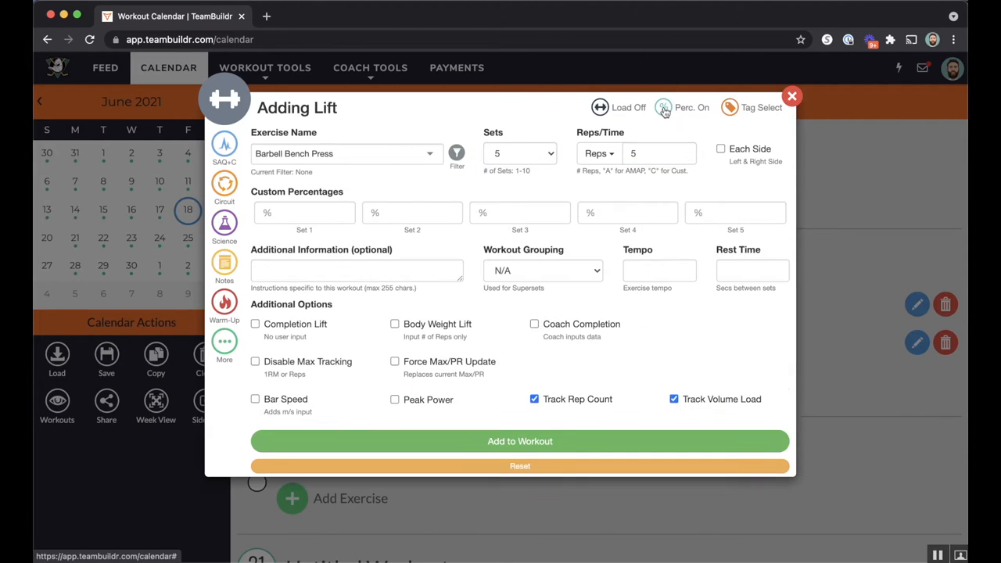
click(304, 213)
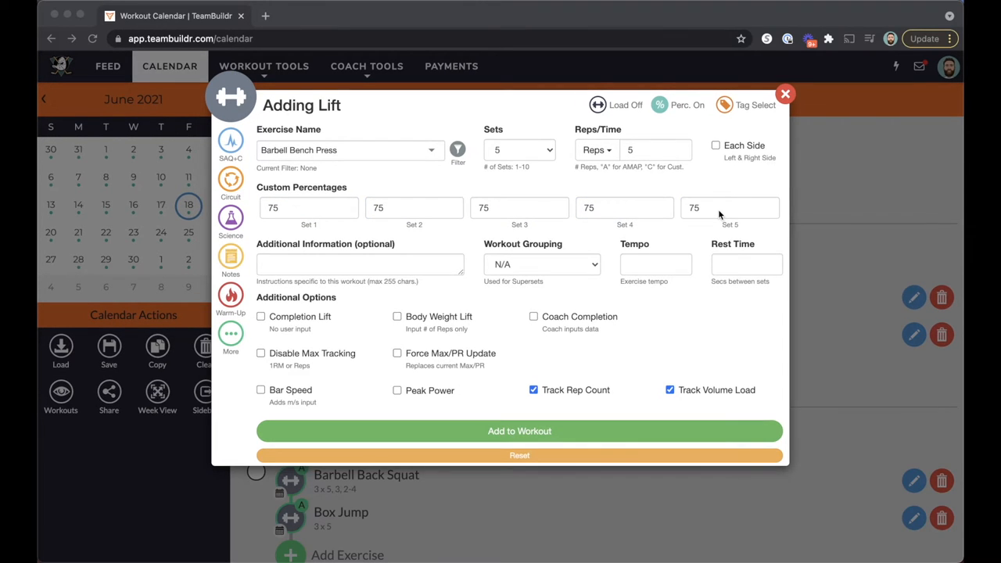
click(722, 206)
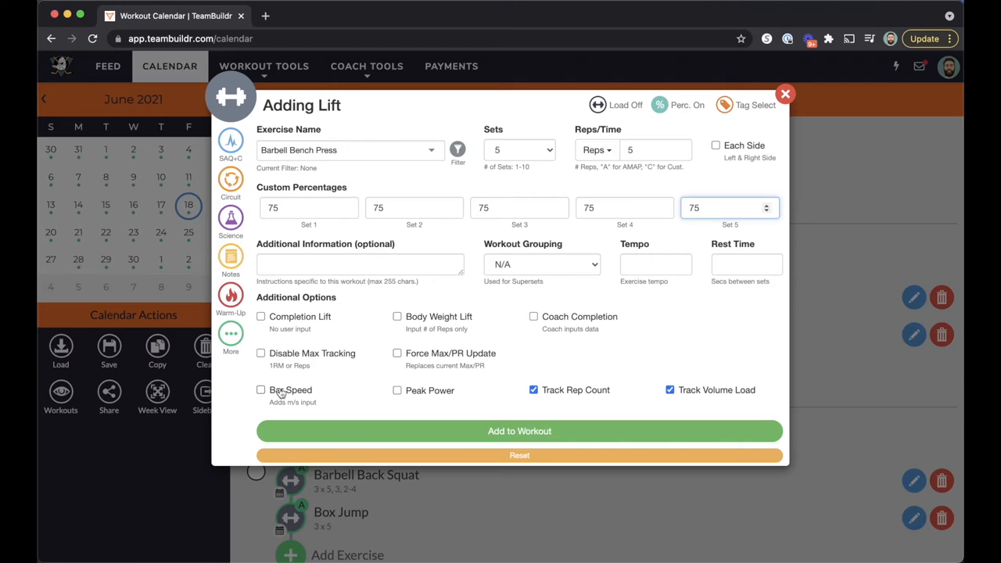
click(261, 390)
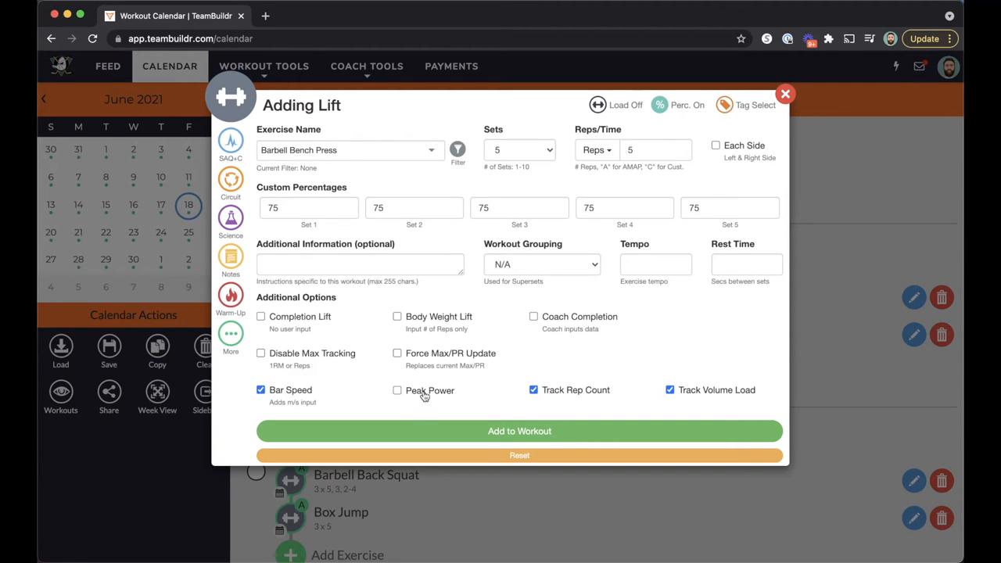
click(398, 391)
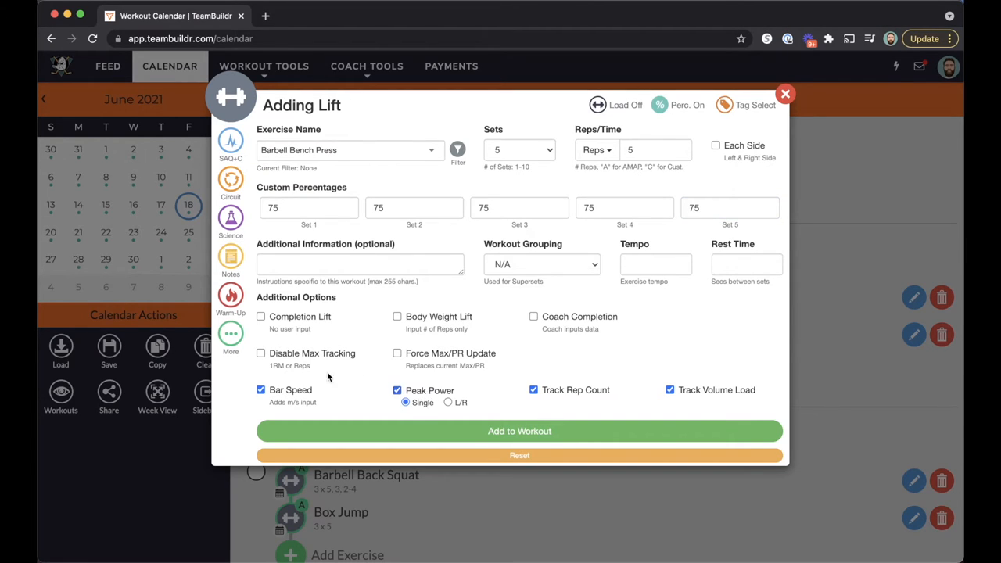
mouse_move(347, 391)
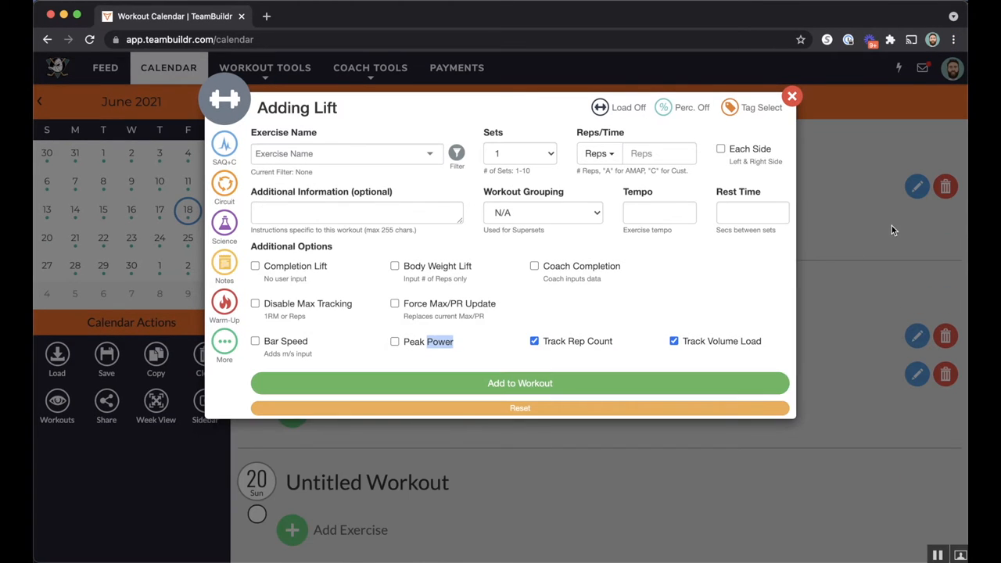
click(791, 97)
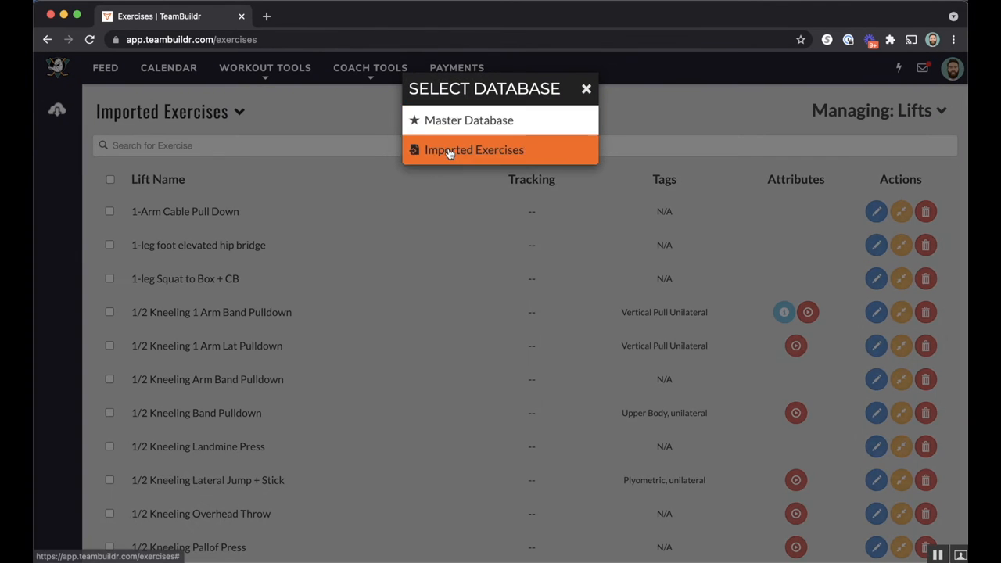
Step: Show imported exercises and start merging Dead Lift [Vitruve] into Barbell Deadlift
click(450, 150)
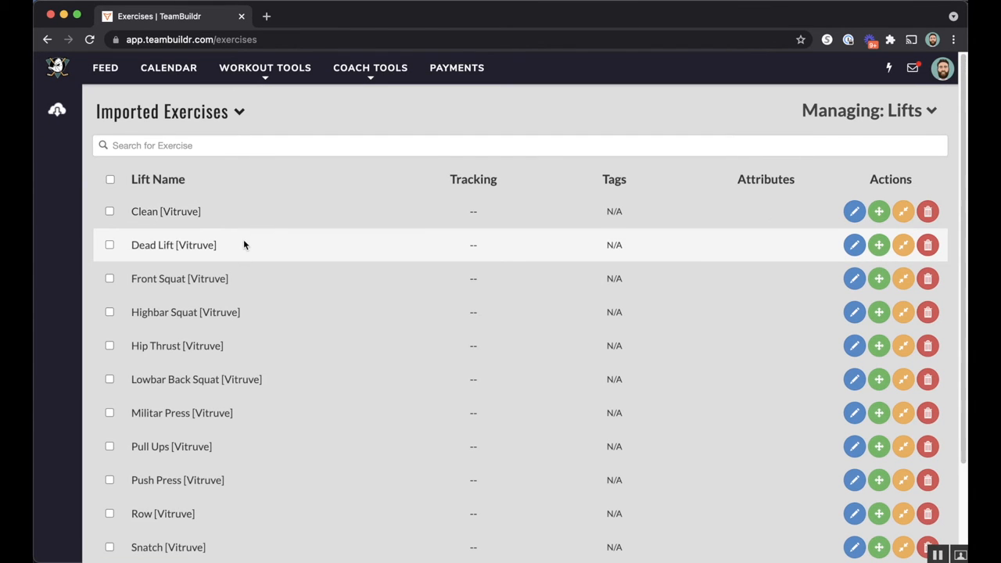
click(900, 244)
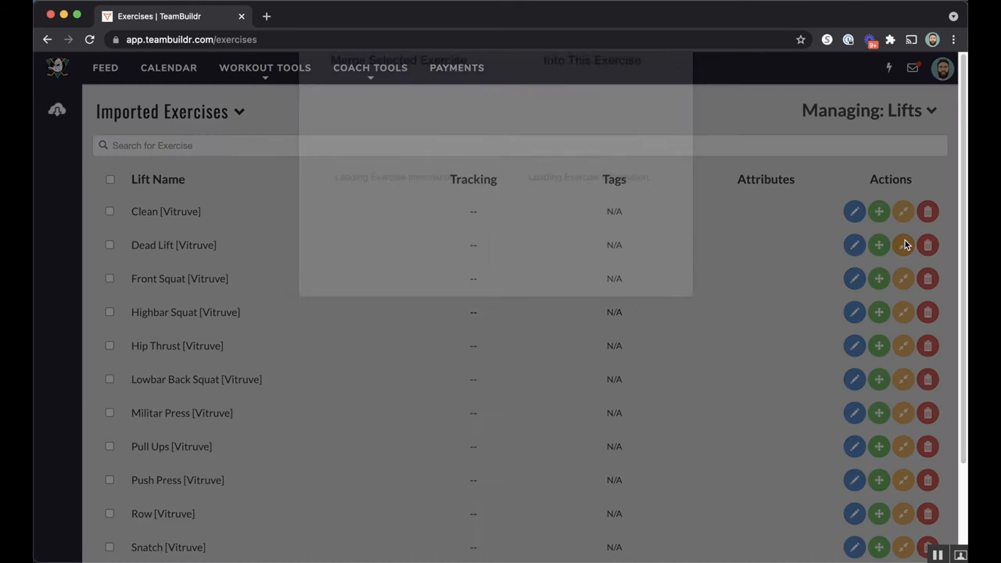
text(deadlift)
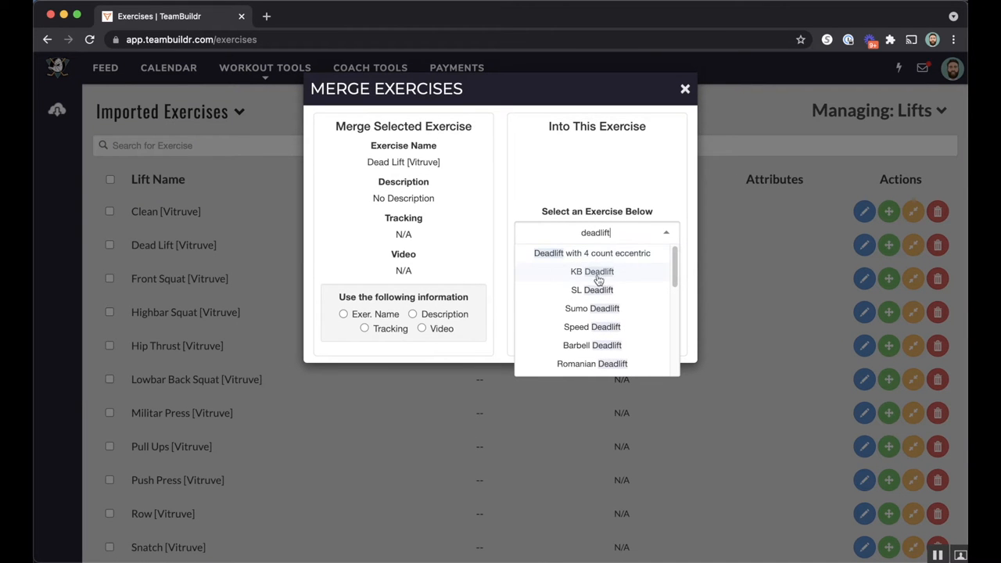
click(591, 346)
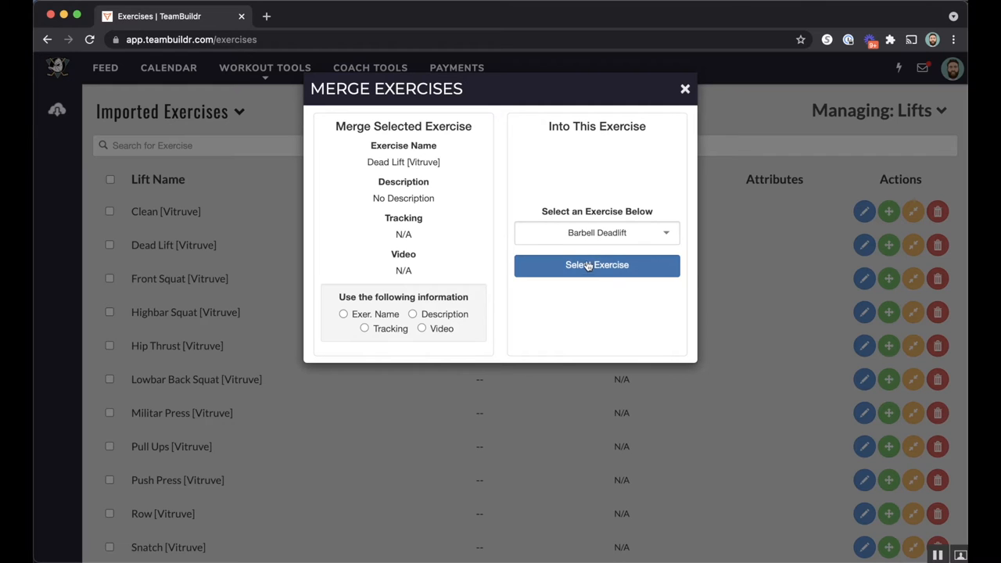
Step: Confirm Barbell Deadlift as the target and merge the two deadlift exercises
click(597, 266)
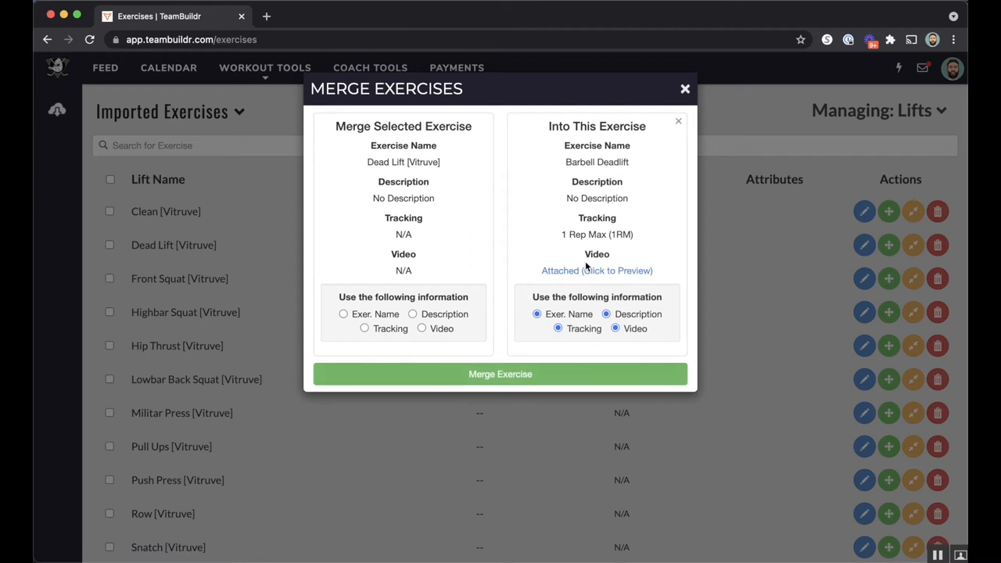
click(500, 373)
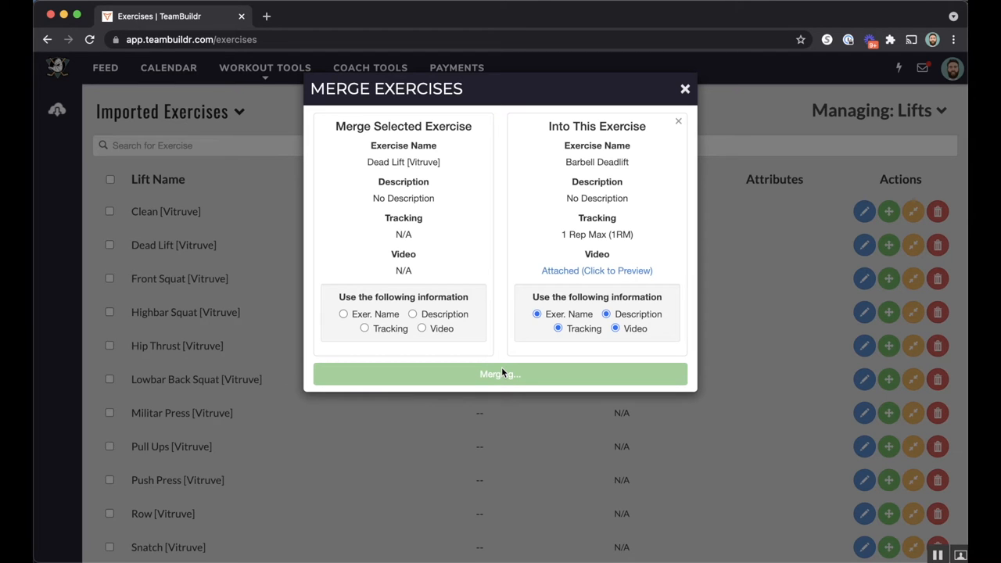
click(501, 374)
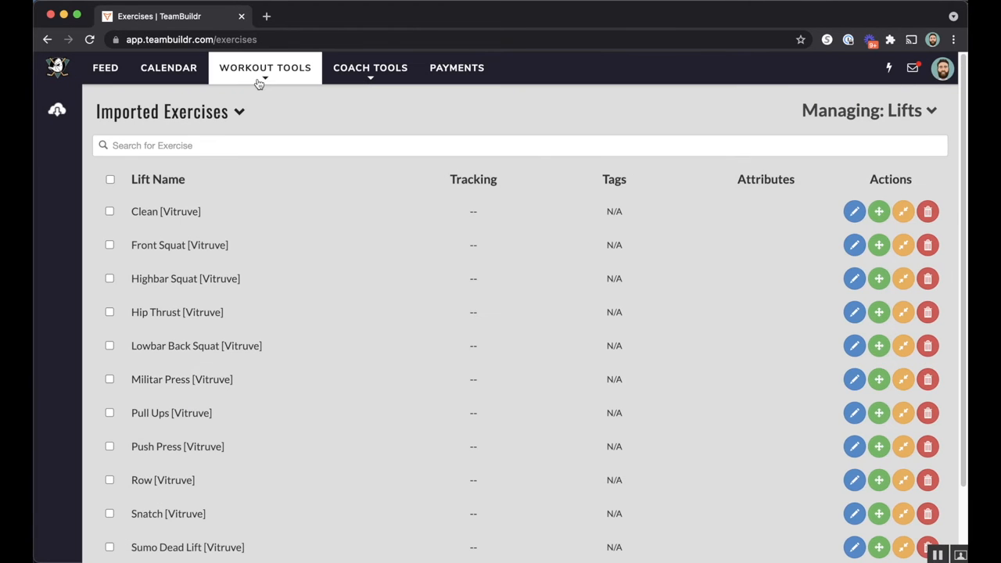
Step: Return to the Calendar and scroll to June 18's workout showing Barbell Bench Press 5x5
click(167, 68)
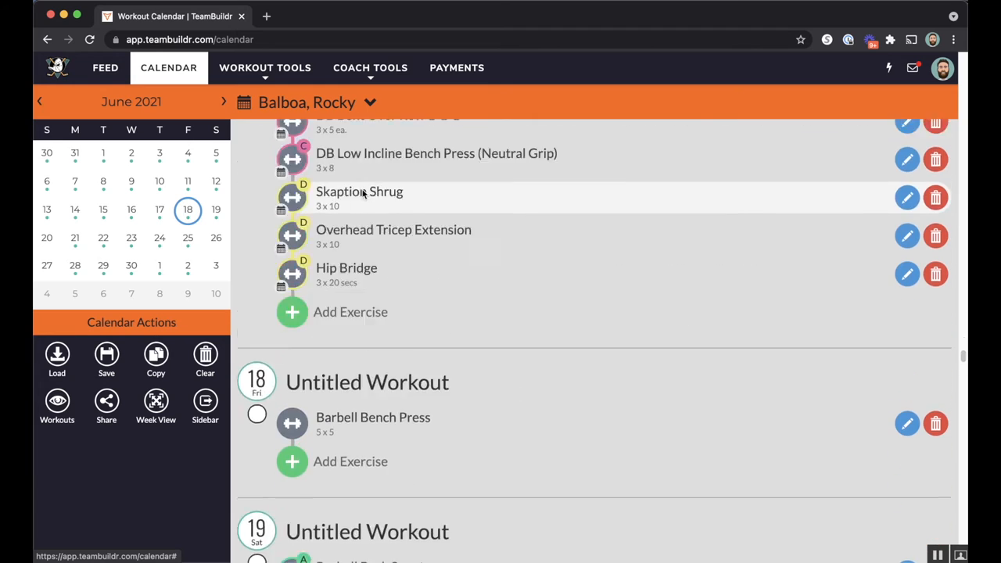
scroll(down, 3)
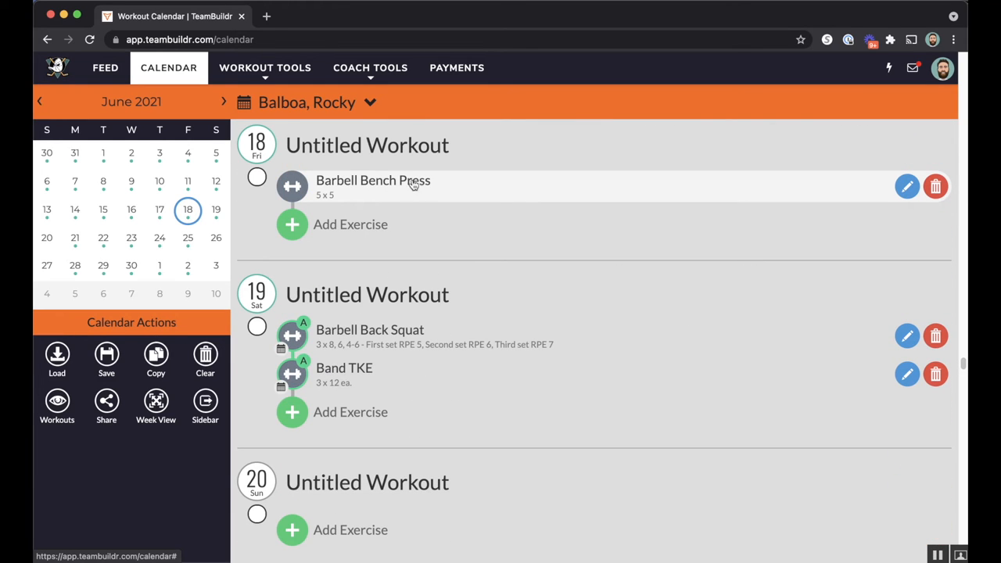
mouse_move(354, 197)
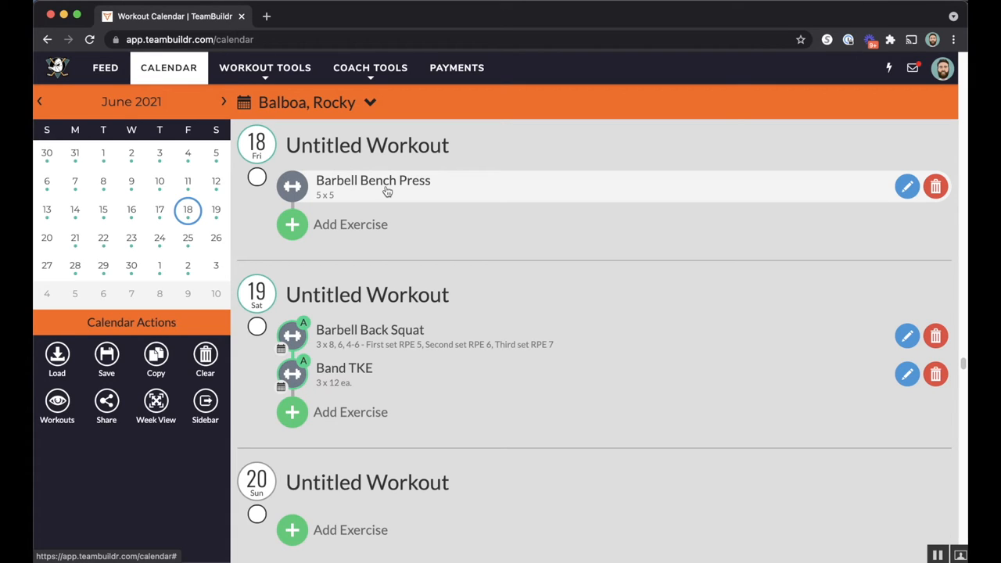
mouse_move(414, 194)
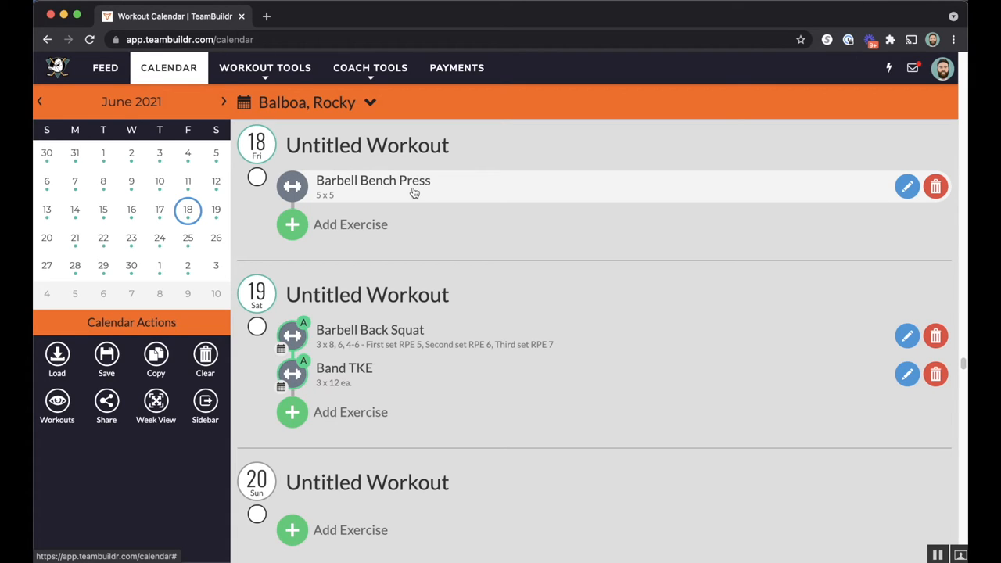
mouse_move(375, 210)
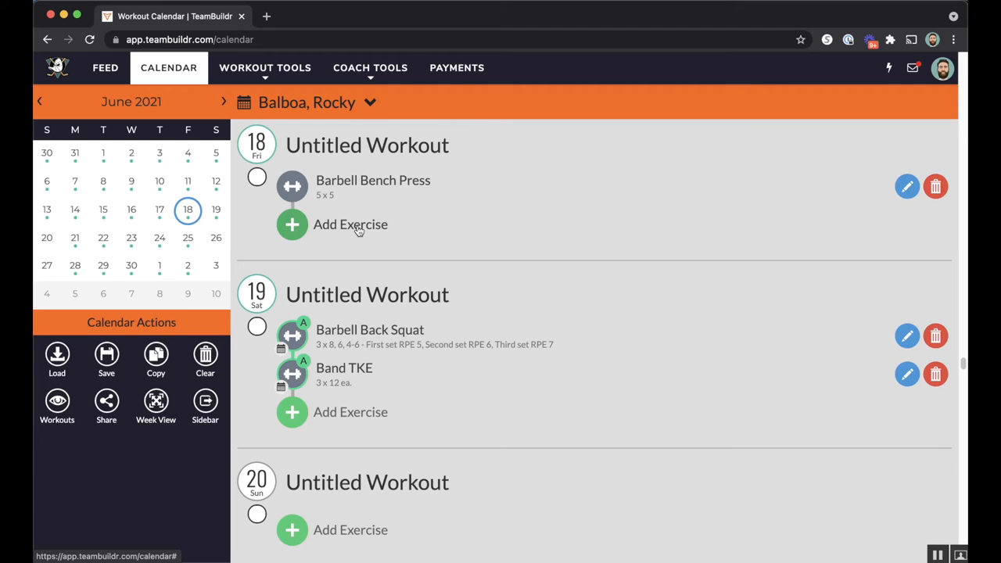
mouse_move(366, 228)
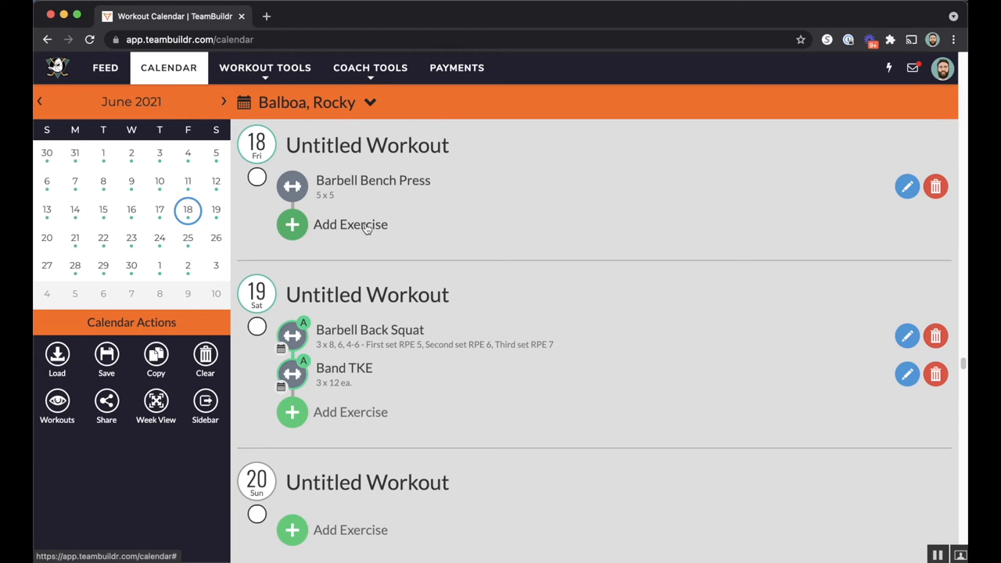
mouse_move(376, 222)
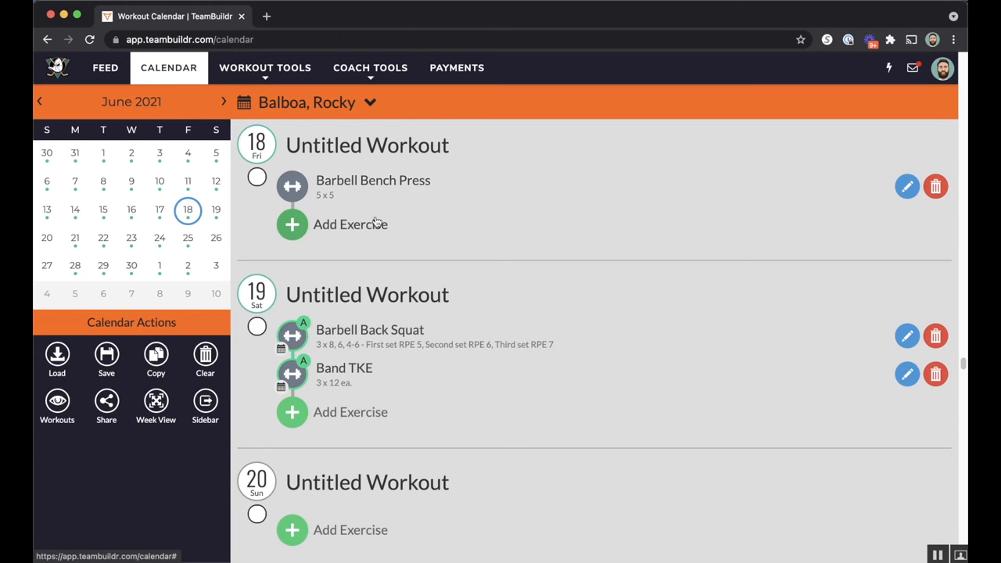
mouse_move(369, 232)
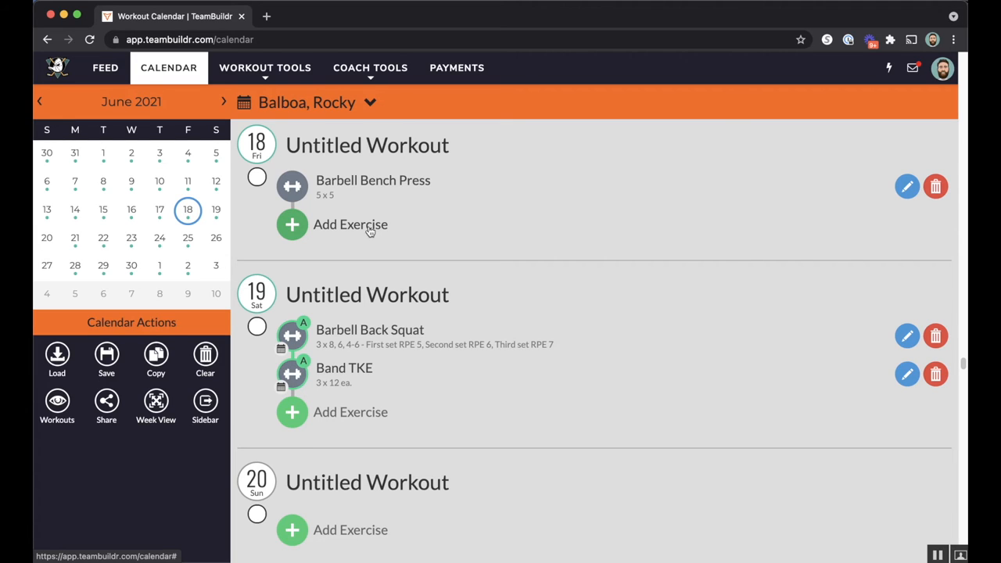
mouse_move(363, 213)
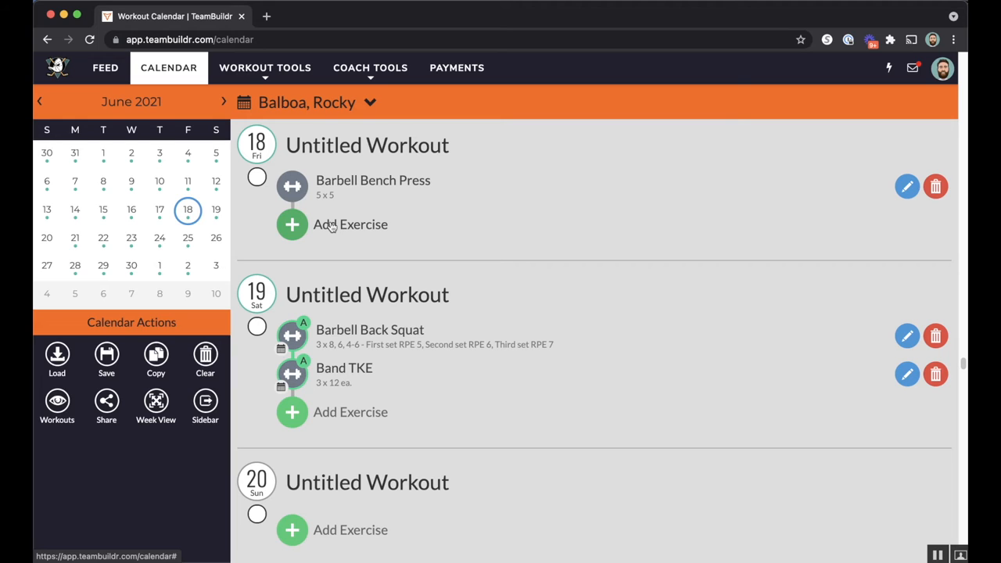
mouse_move(328, 213)
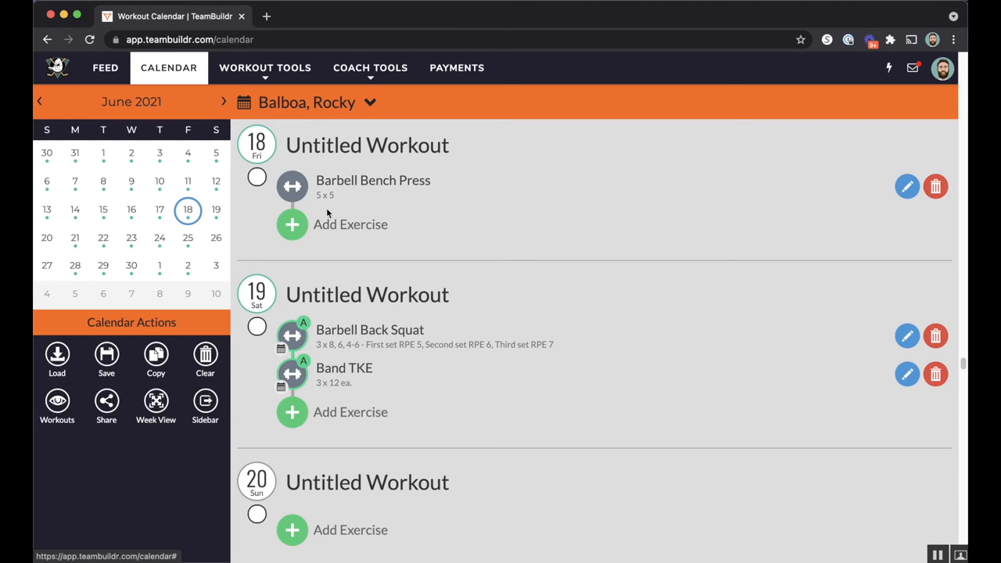
mouse_move(358, 206)
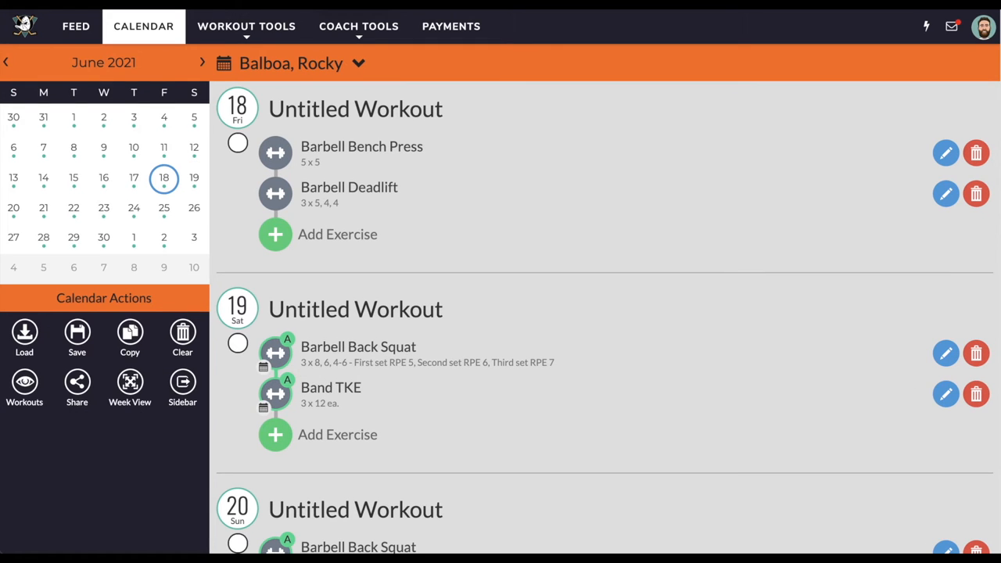
mouse_move(476, 222)
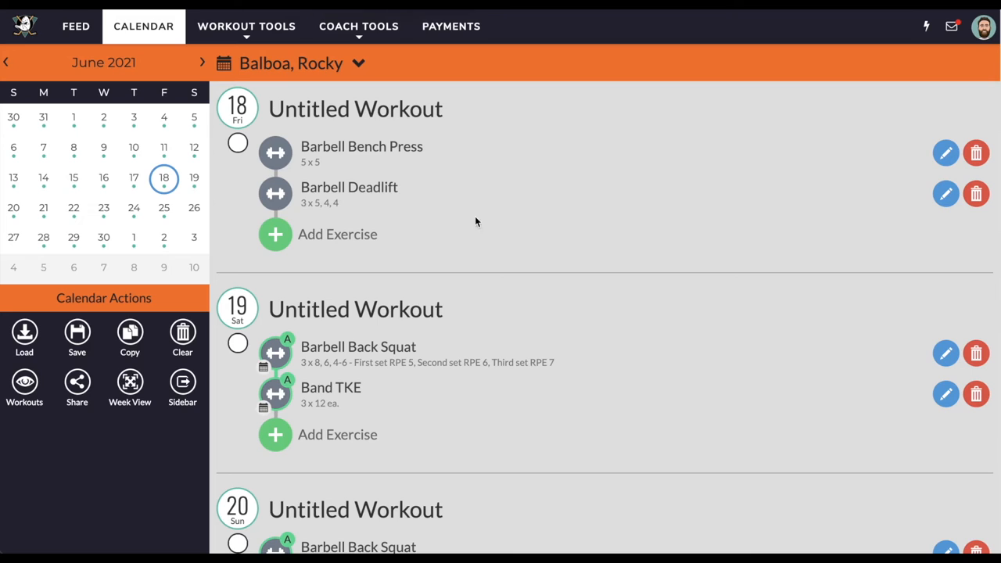
mouse_move(356, 159)
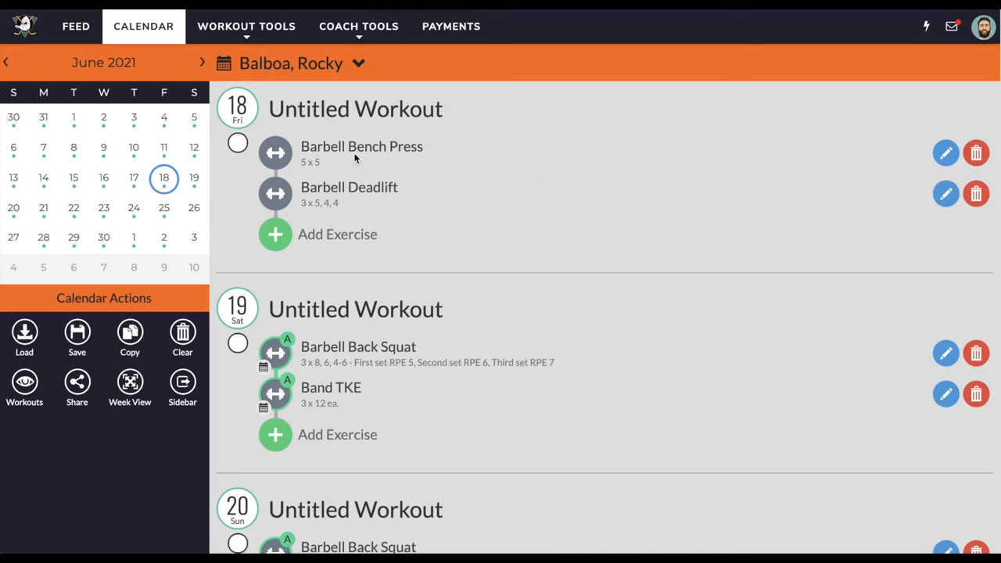
mouse_move(304, 194)
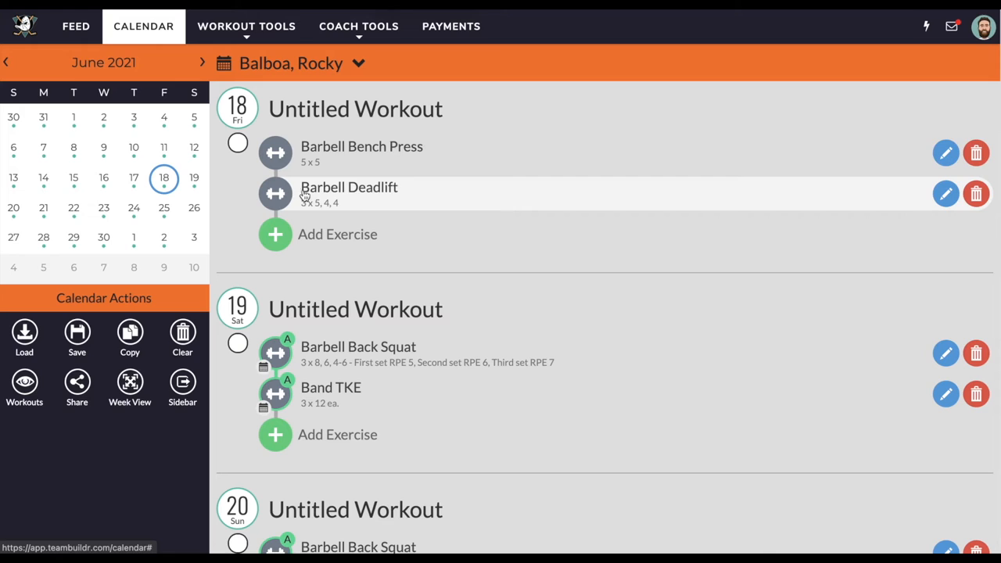
mouse_move(349, 201)
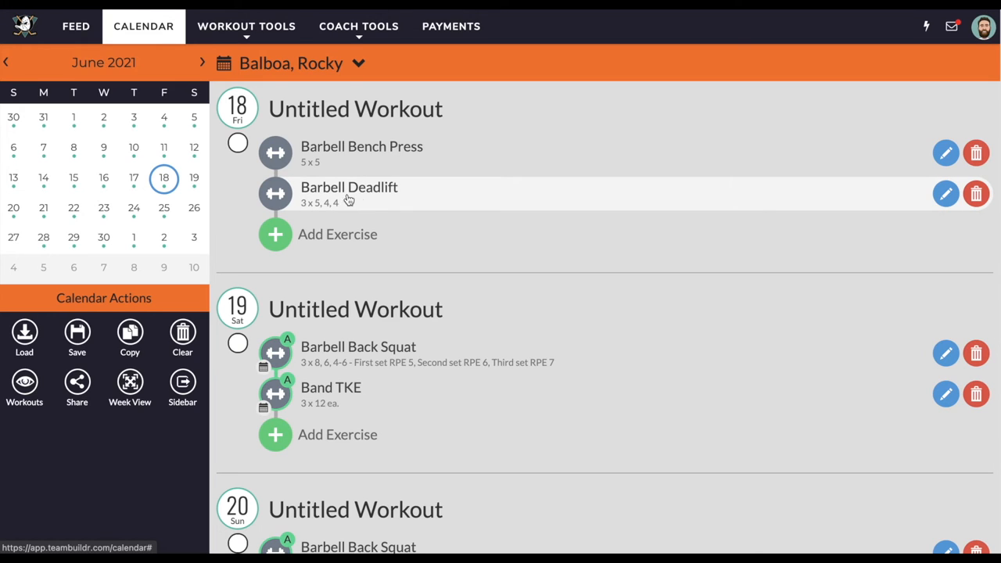
mouse_move(335, 201)
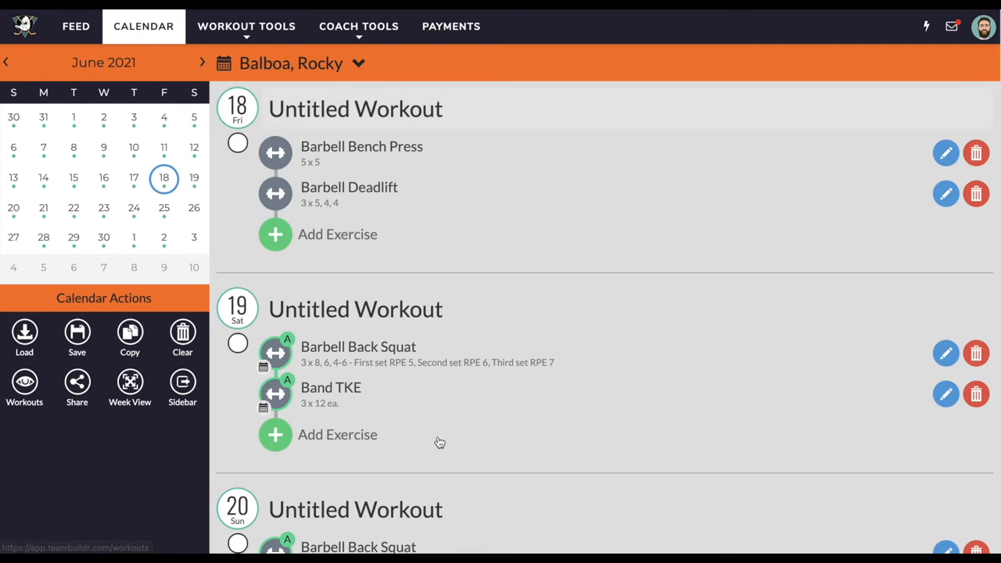
Step: View the athlete's June 18 workout entry per set, then close back to the day's exercise list
click(286, 62)
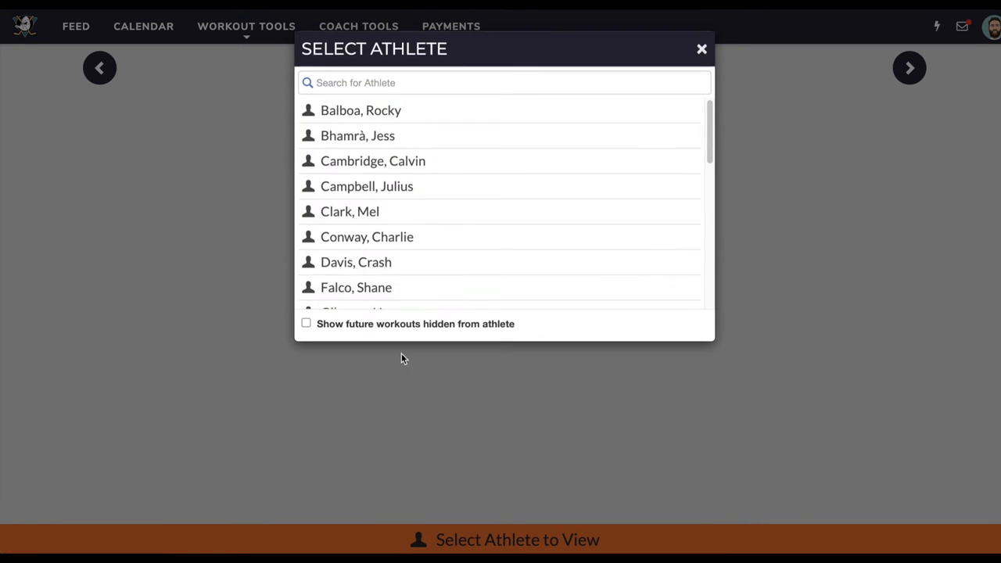
click(348, 109)
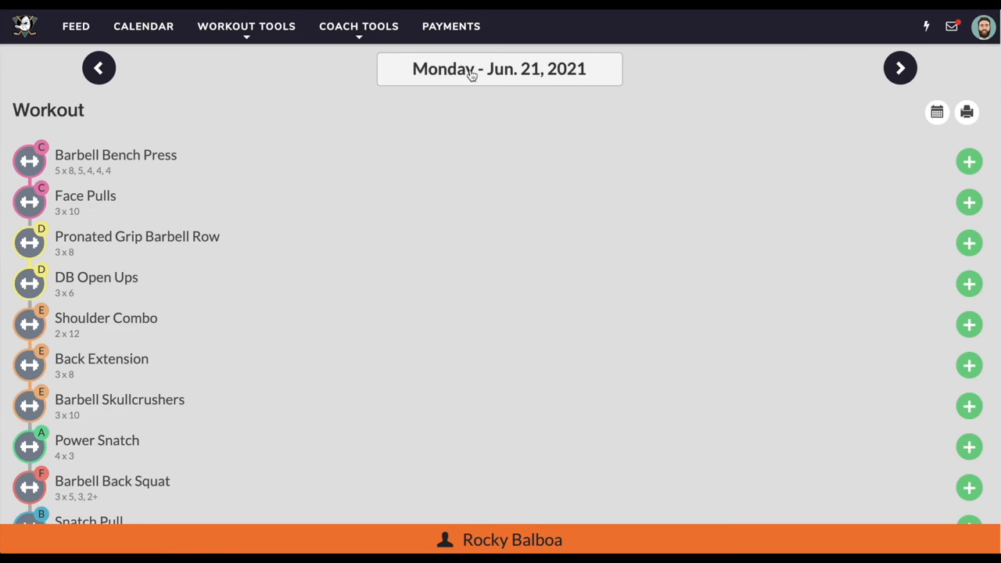
click(98, 68)
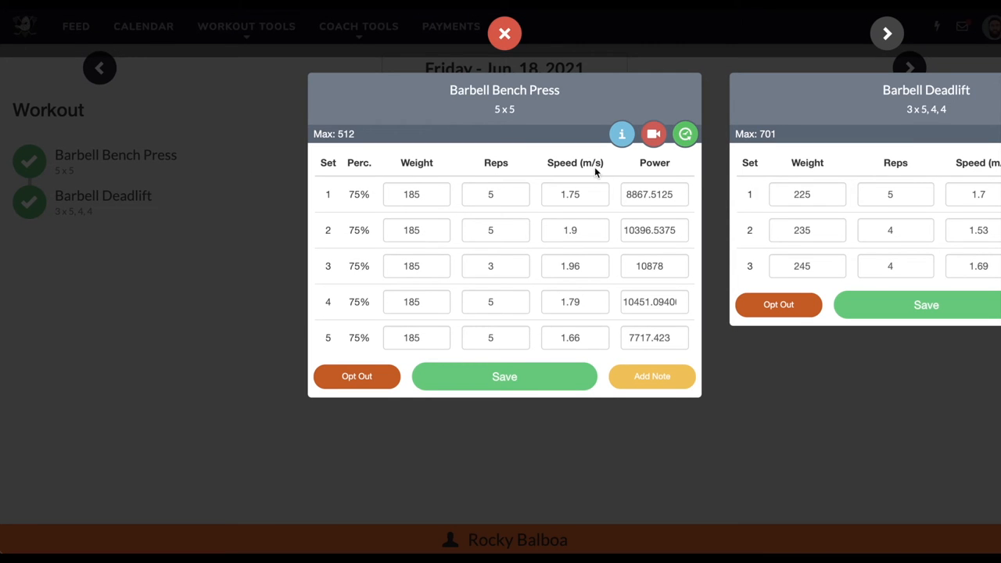
mouse_move(550, 166)
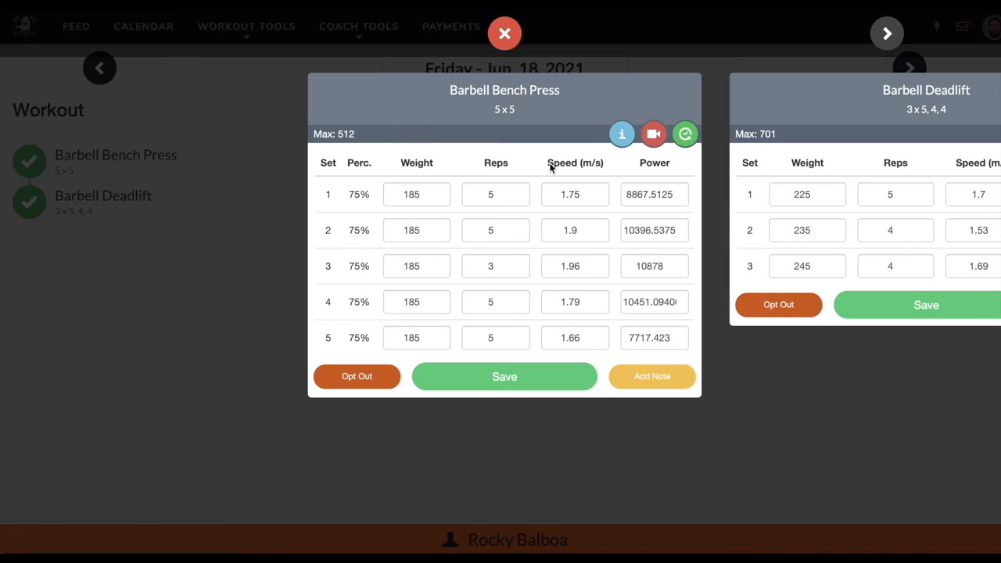
mouse_move(633, 175)
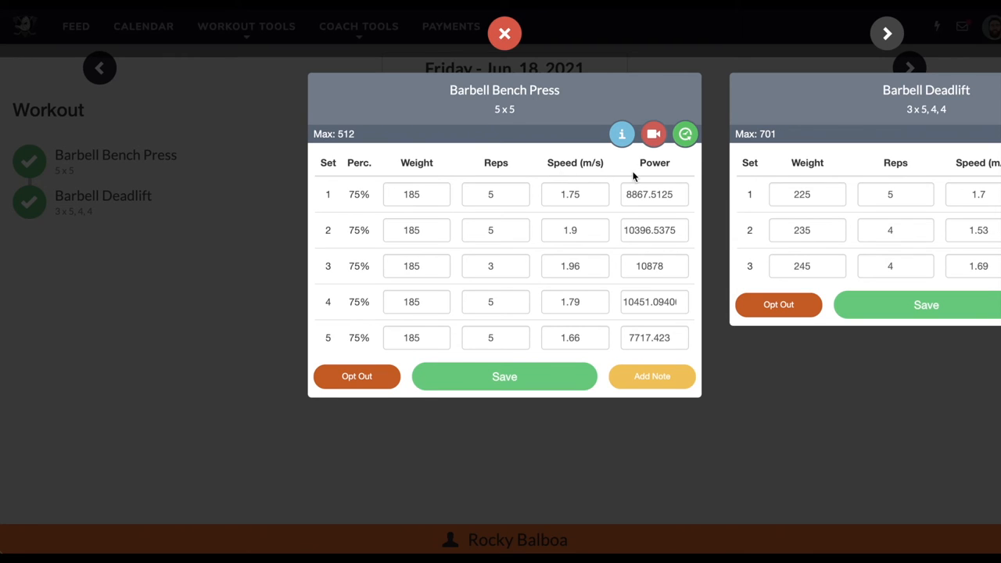
mouse_move(471, 182)
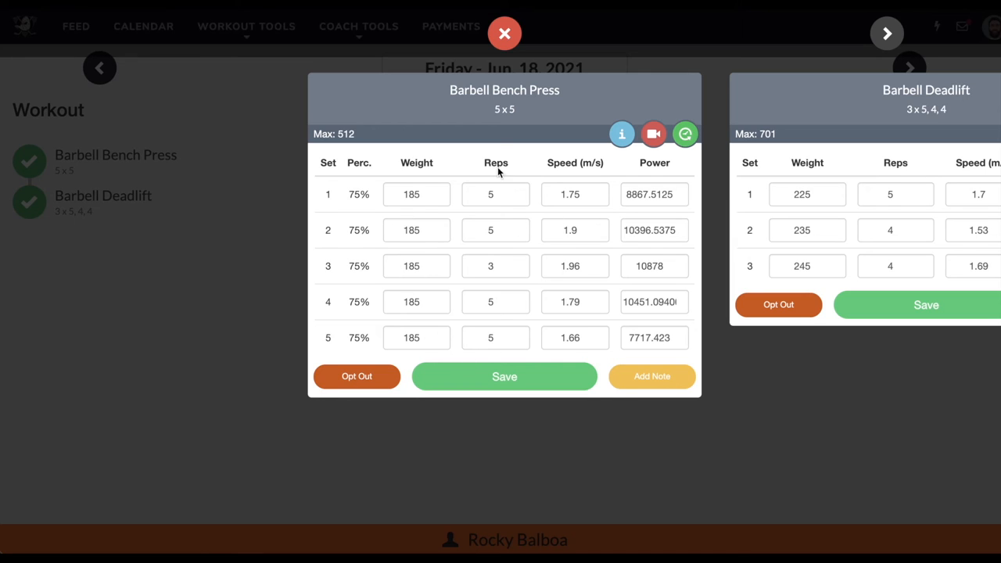
click(416, 266)
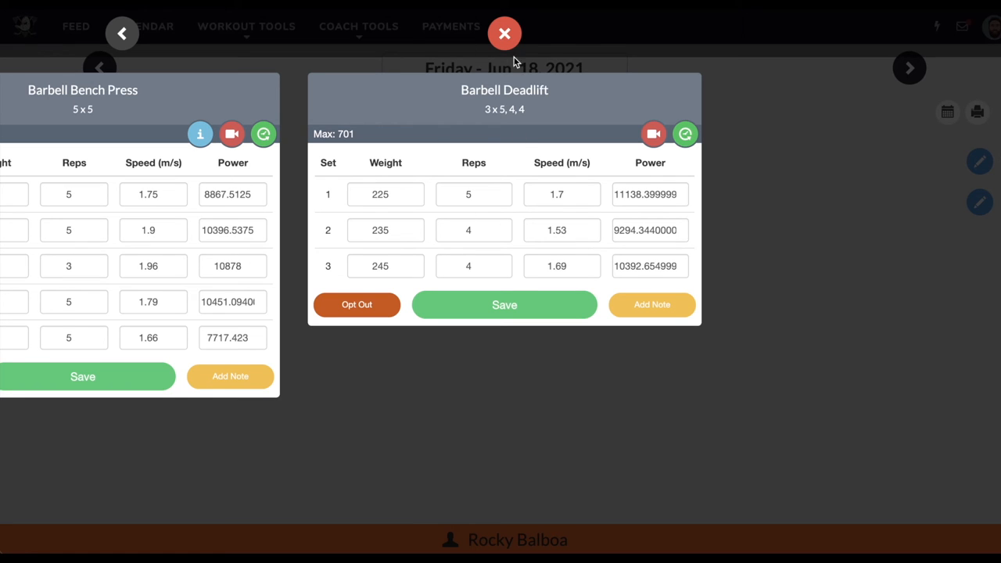
click(504, 32)
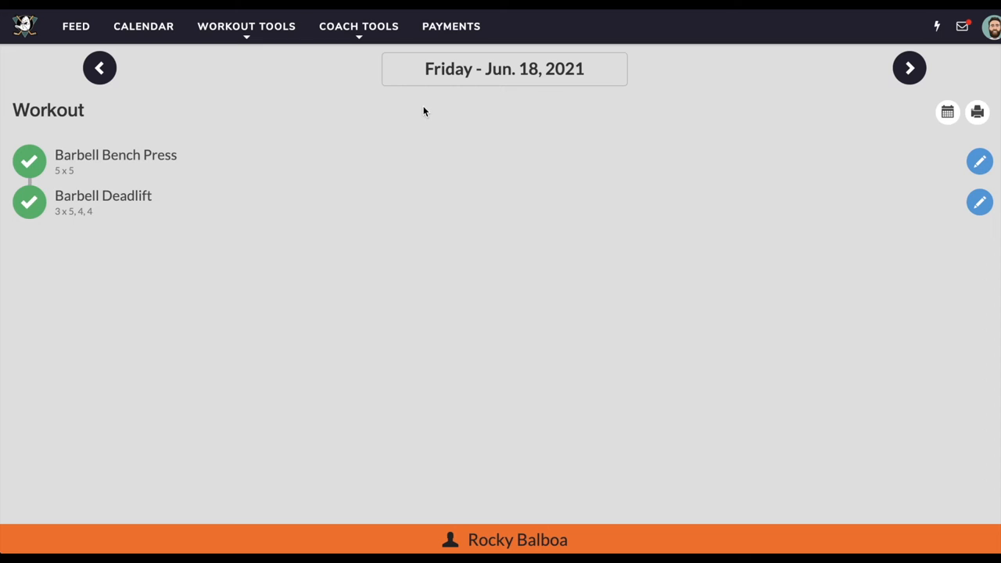
Step: Go to Coach Tools > Reporting and start a Workout Results report
click(360, 25)
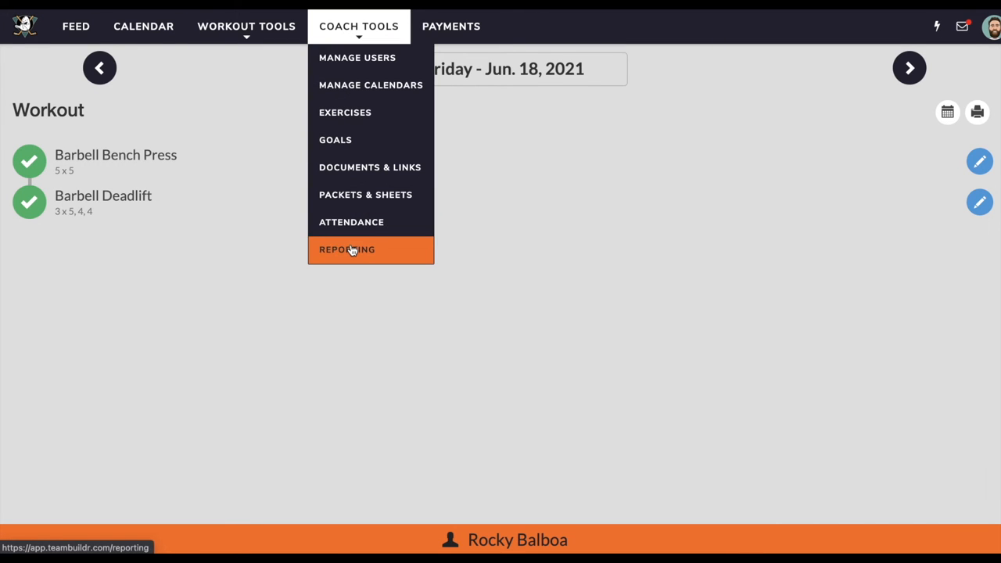
click(347, 250)
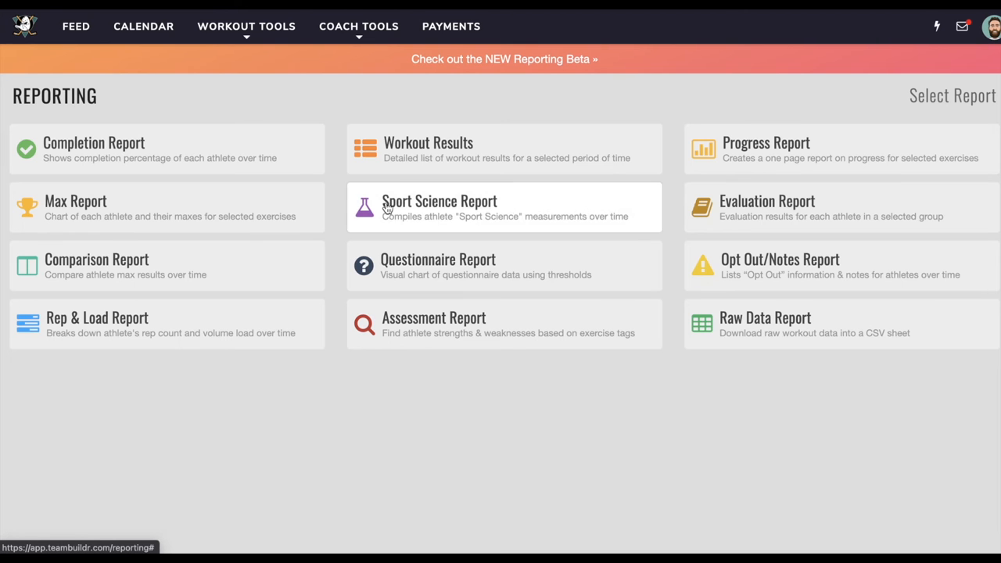
click(429, 142)
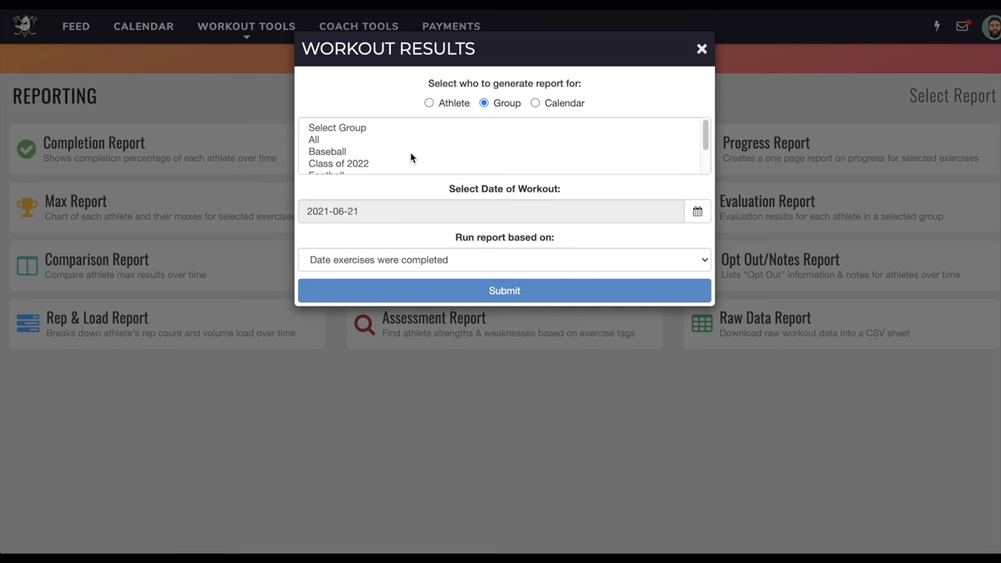
Step: Report on the individual athlete from 2021-06-18 and run the Workout Results report
click(428, 103)
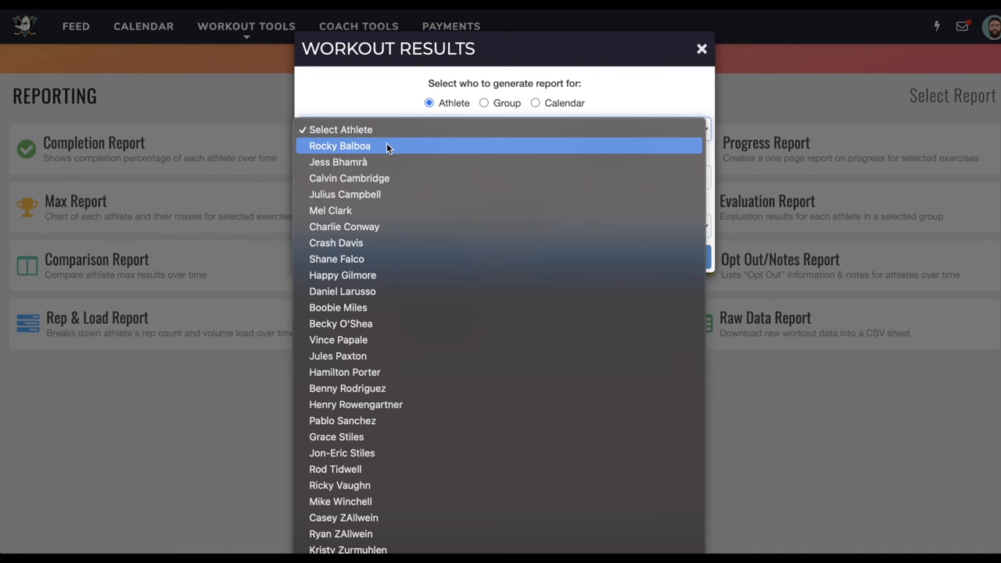
click(339, 146)
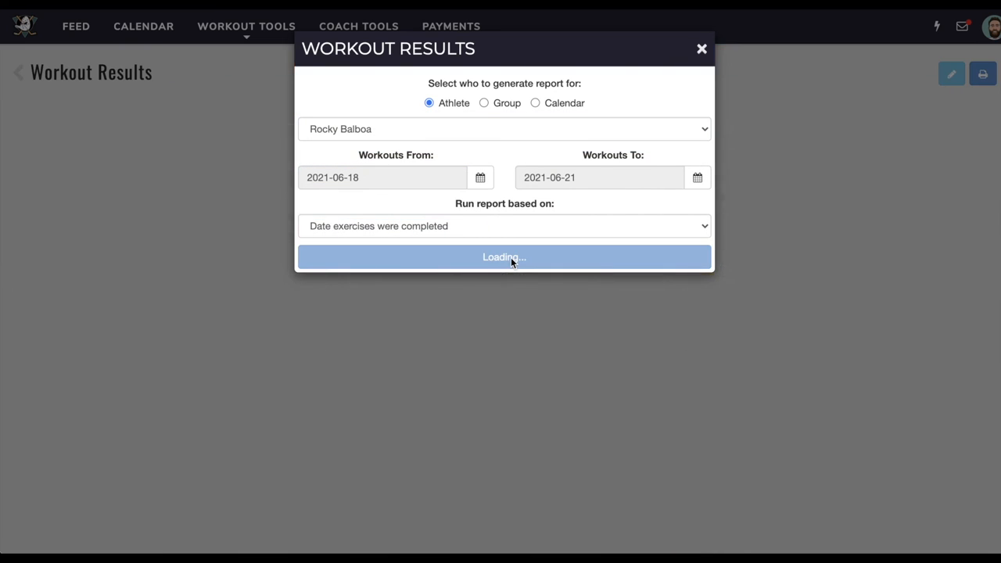
click(503, 256)
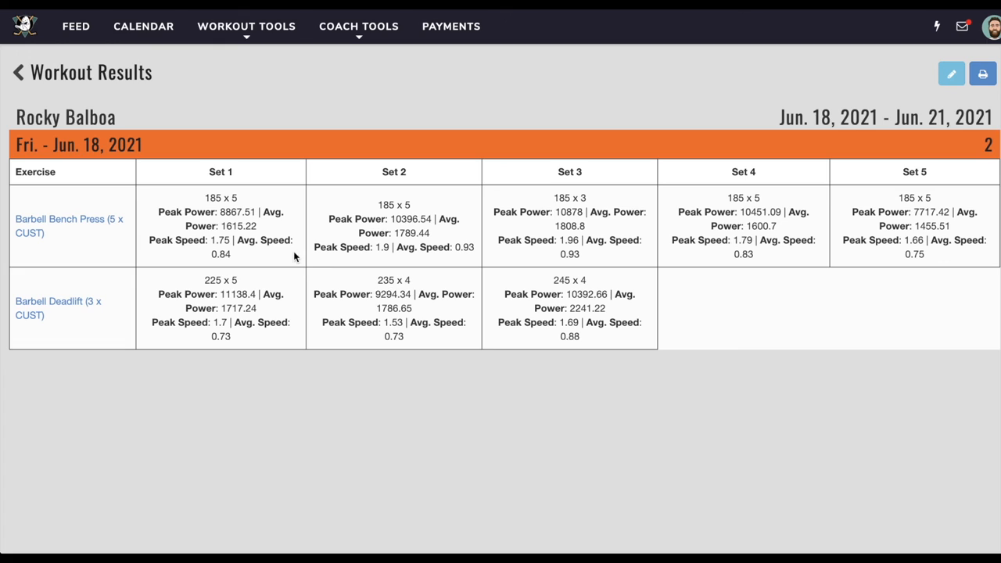
mouse_move(260, 239)
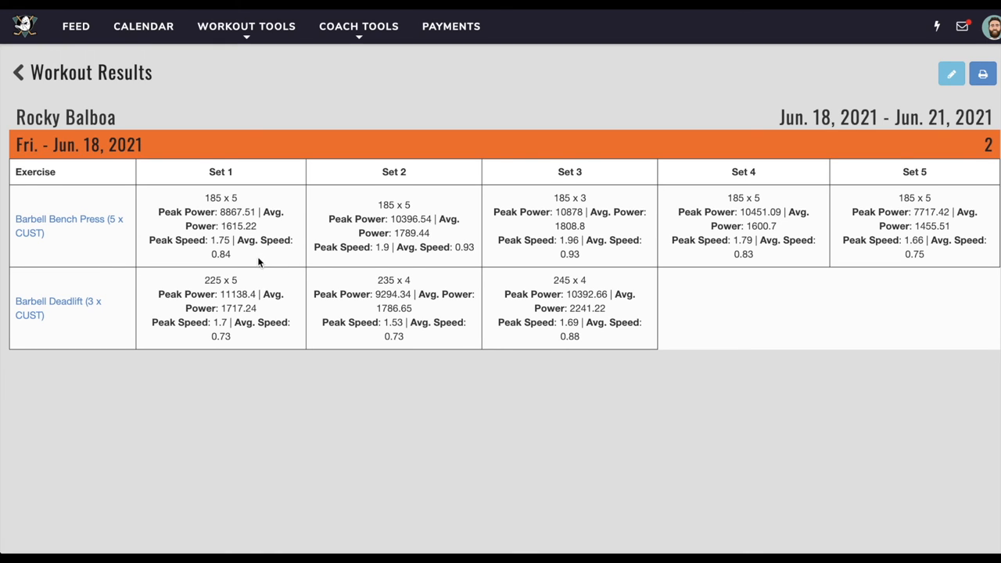
mouse_move(450, 250)
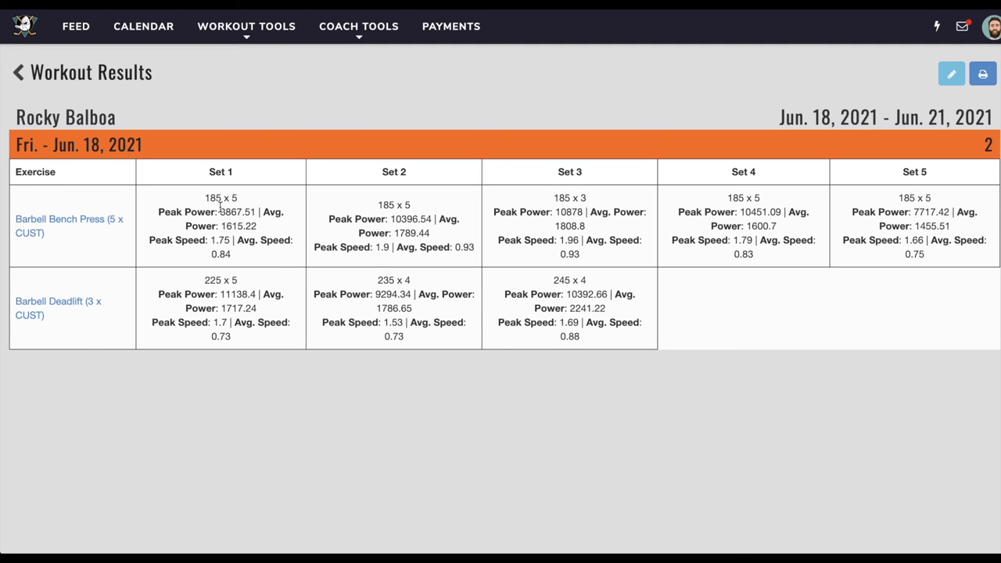
mouse_move(676, 201)
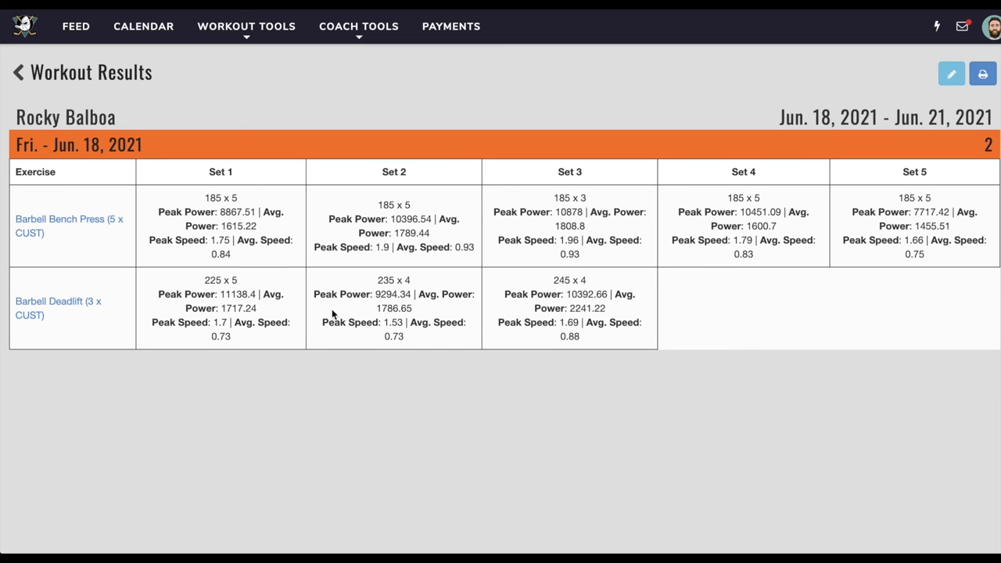
mouse_move(342, 128)
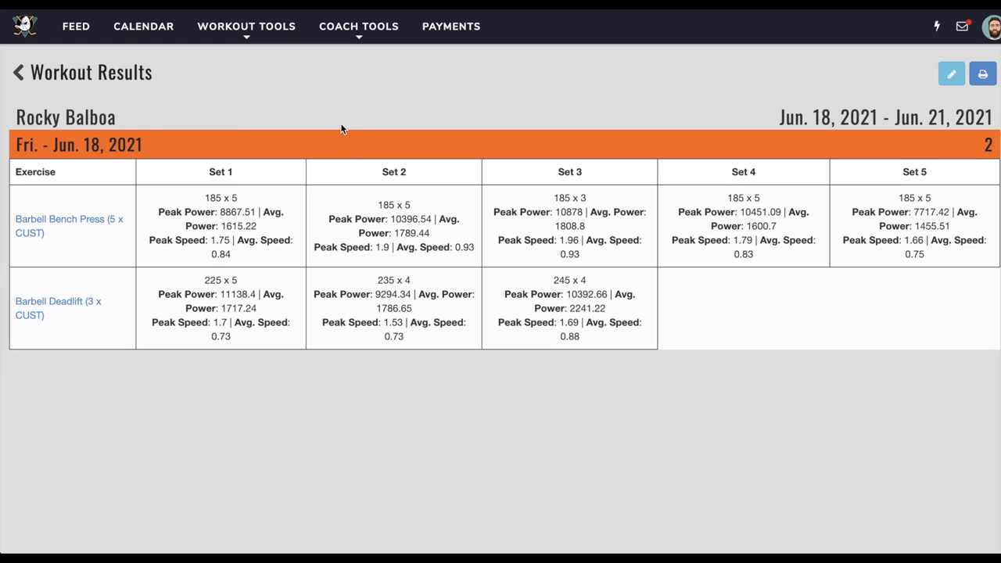
mouse_move(396, 282)
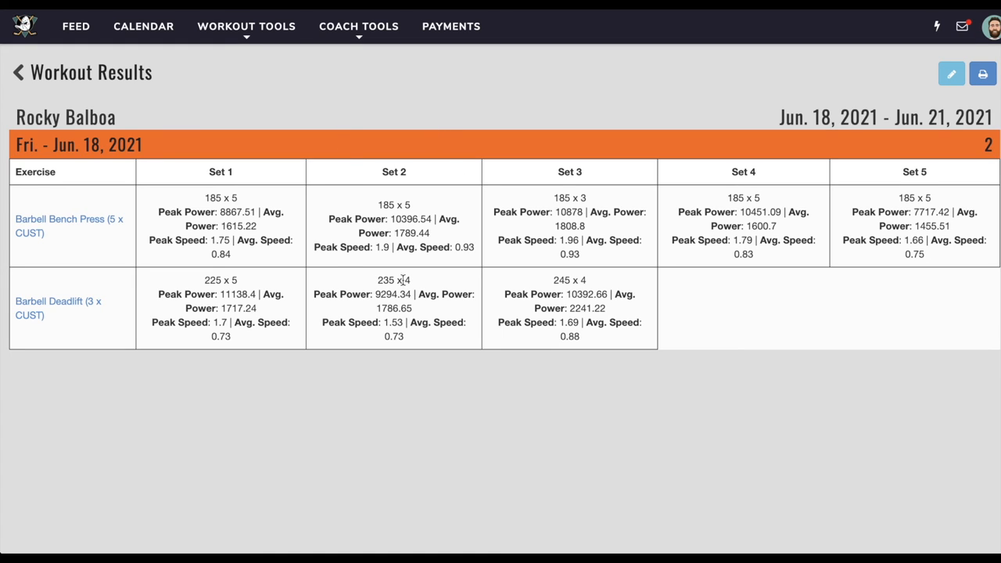
mouse_move(360, 154)
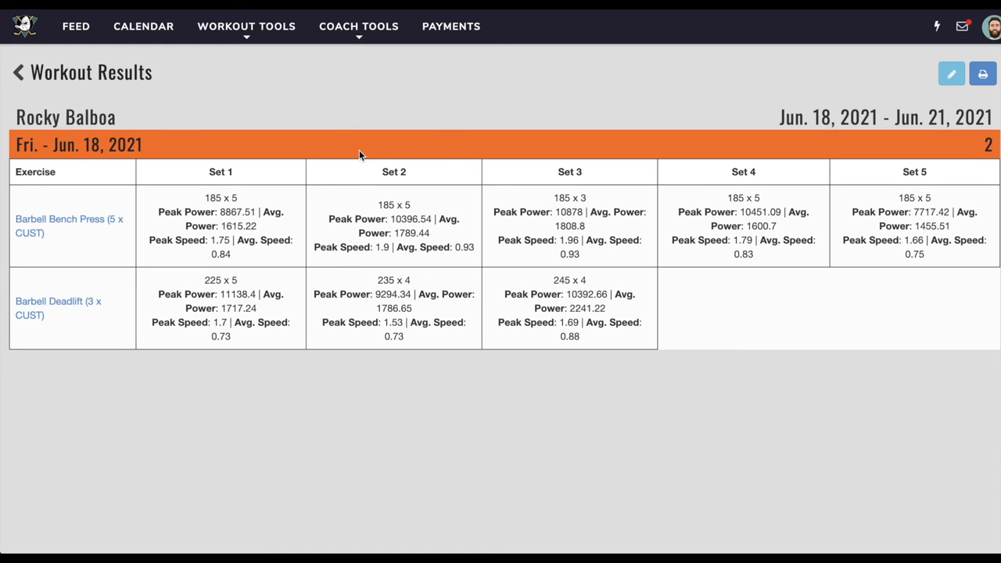
Step: Start a Raw Data Report from Coach Tools Reporting
click(358, 25)
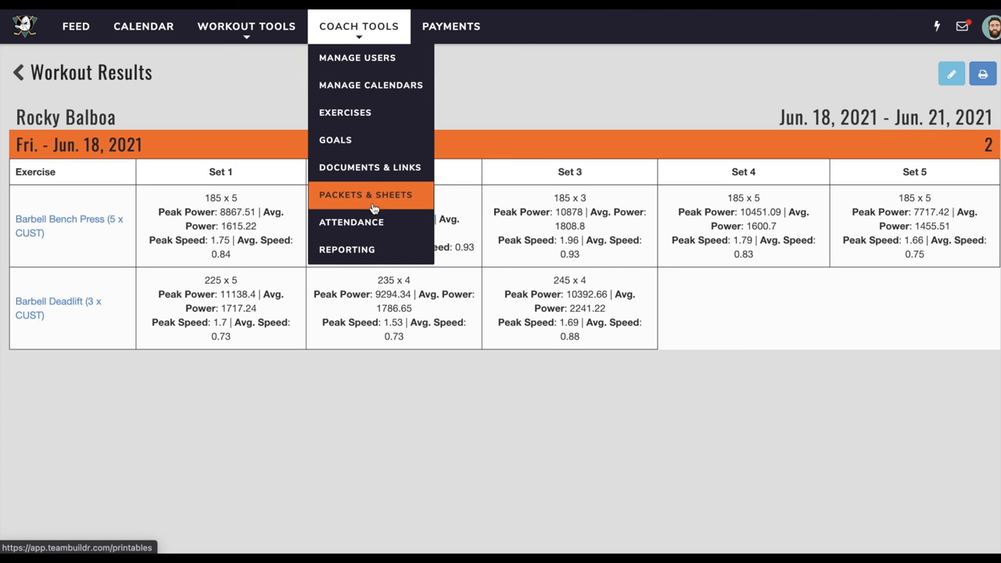
click(347, 250)
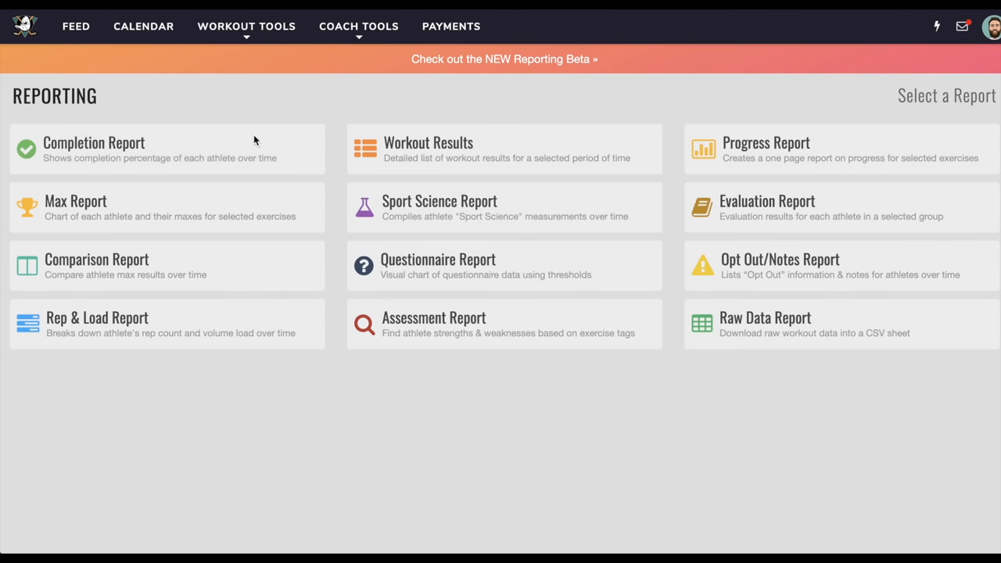
click(765, 324)
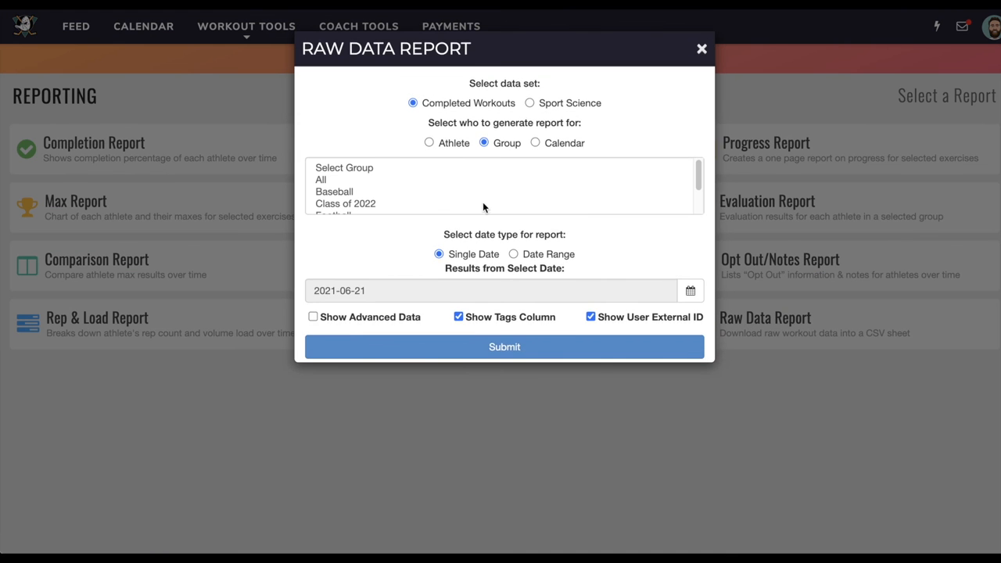
mouse_move(447, 147)
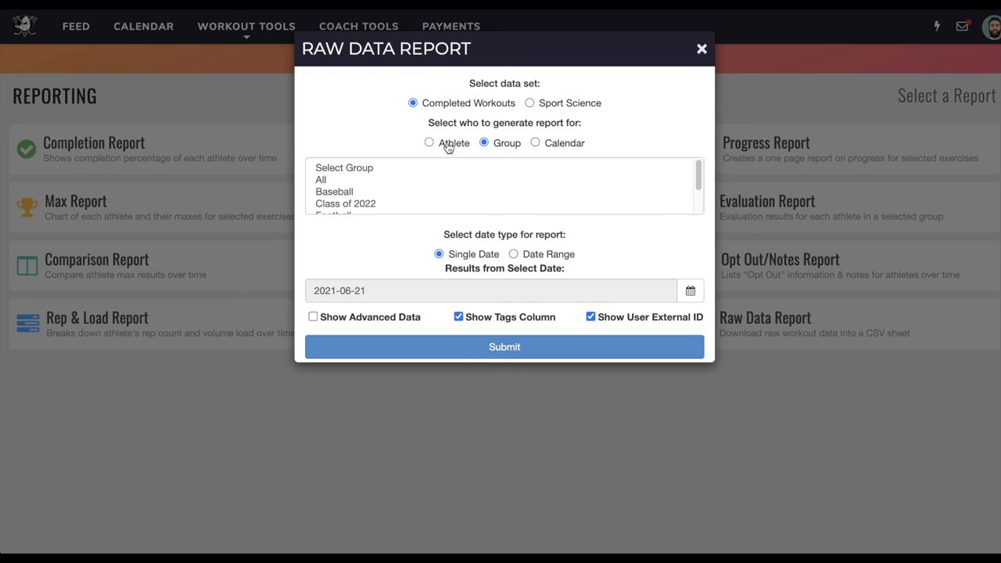
Step: Generate the report for an individual athlete with advanced data and download it as CSV
click(429, 142)
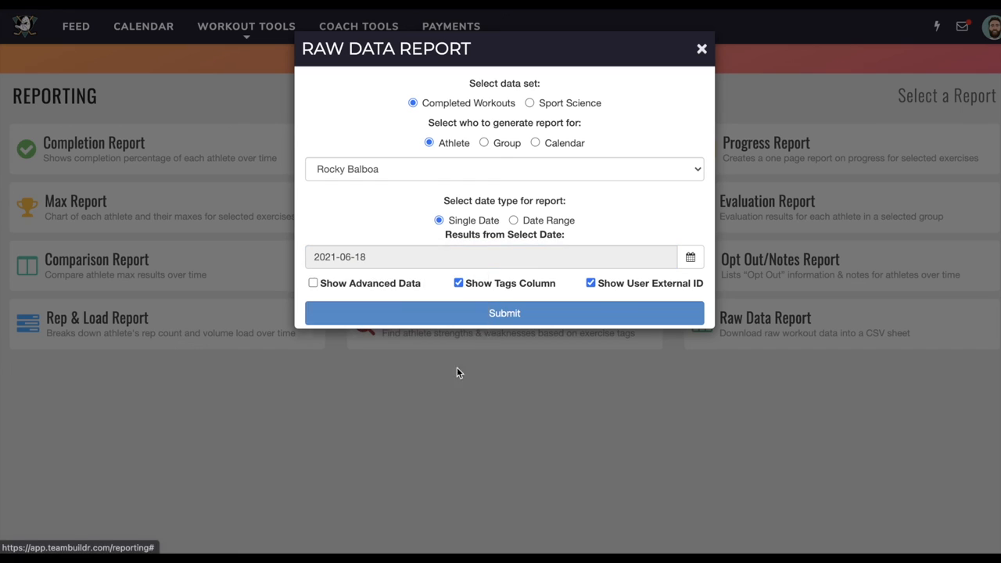
click(313, 283)
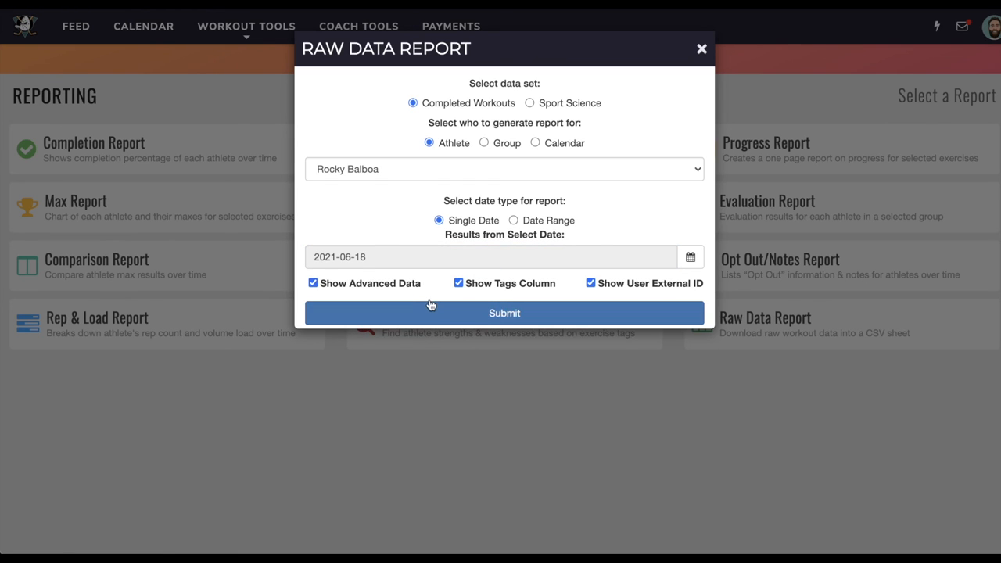
click(503, 313)
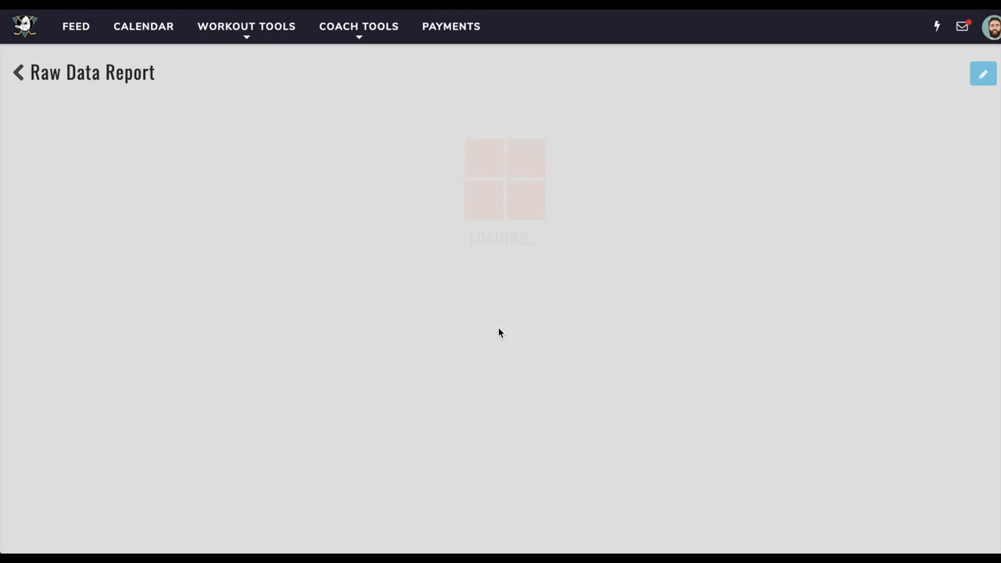
click(504, 189)
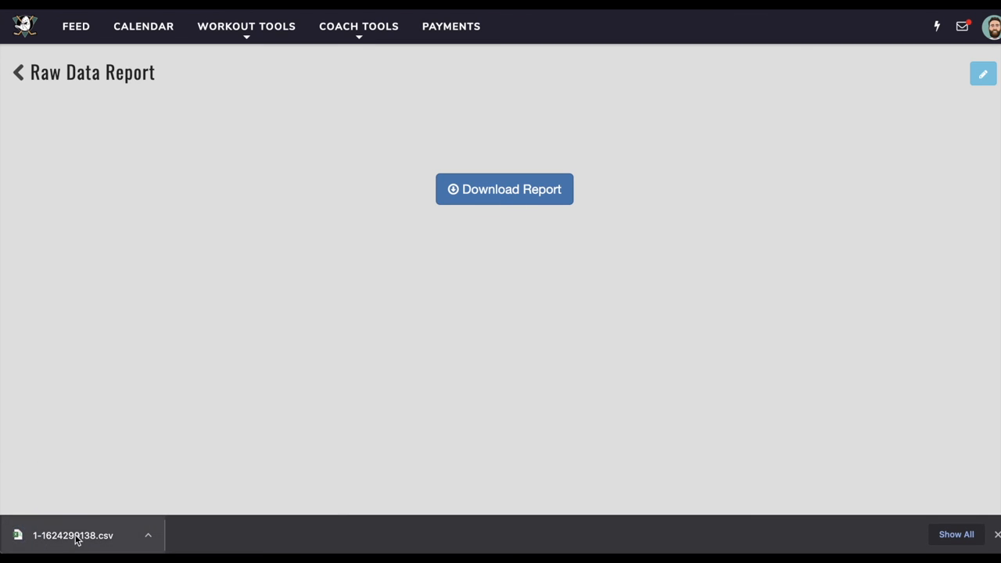
click(75, 537)
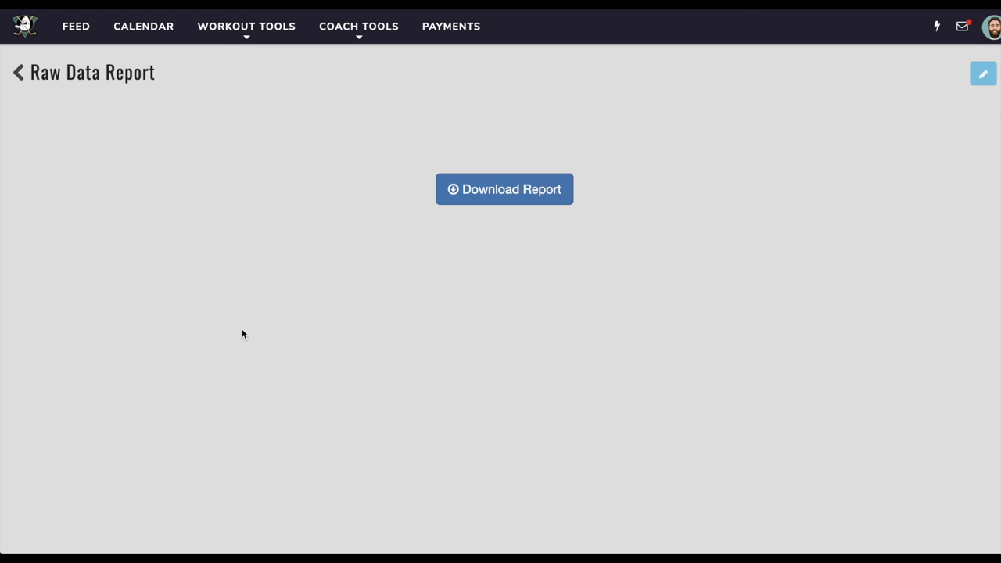
mouse_move(376, 290)
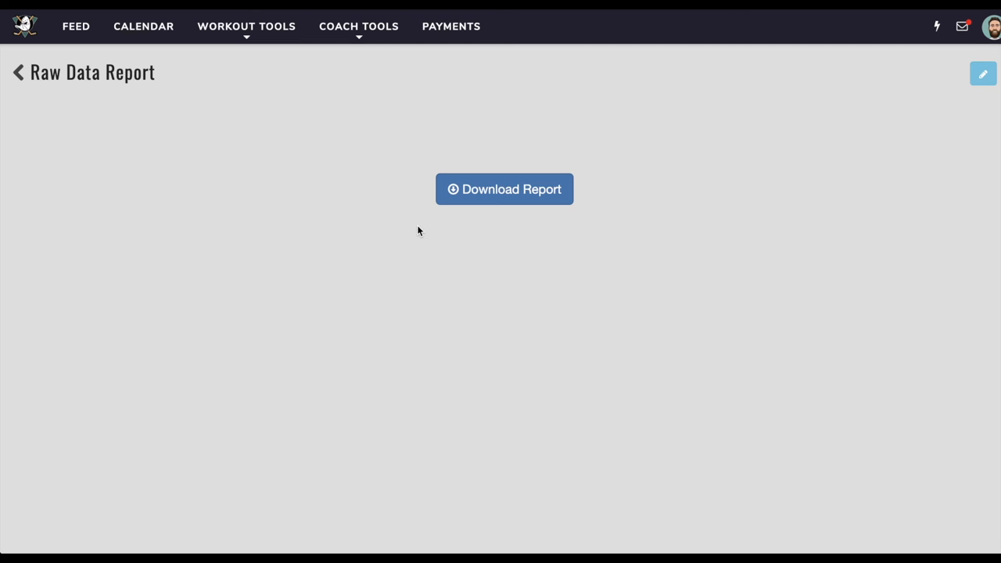
mouse_move(469, 224)
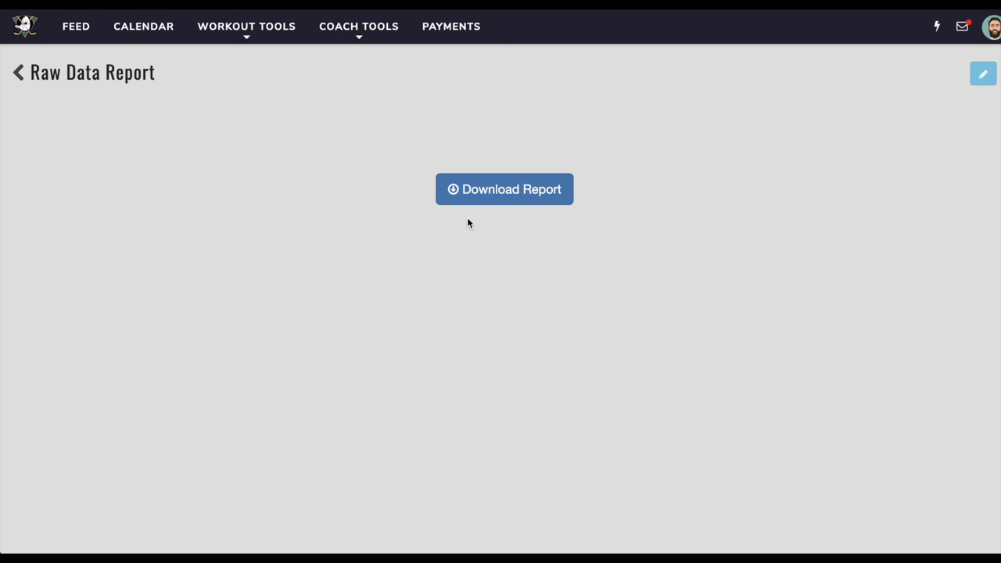
mouse_move(347, 128)
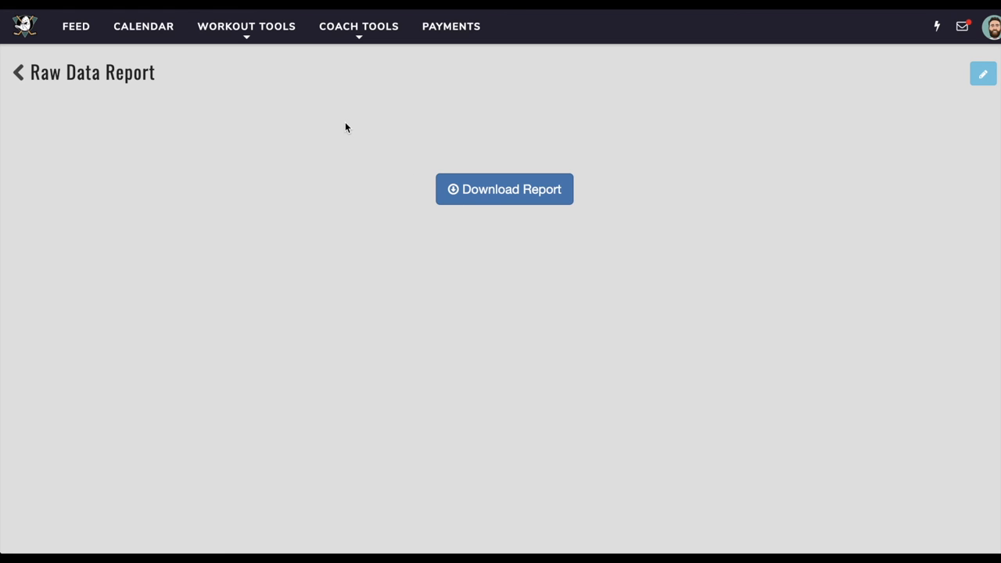
mouse_move(332, 222)
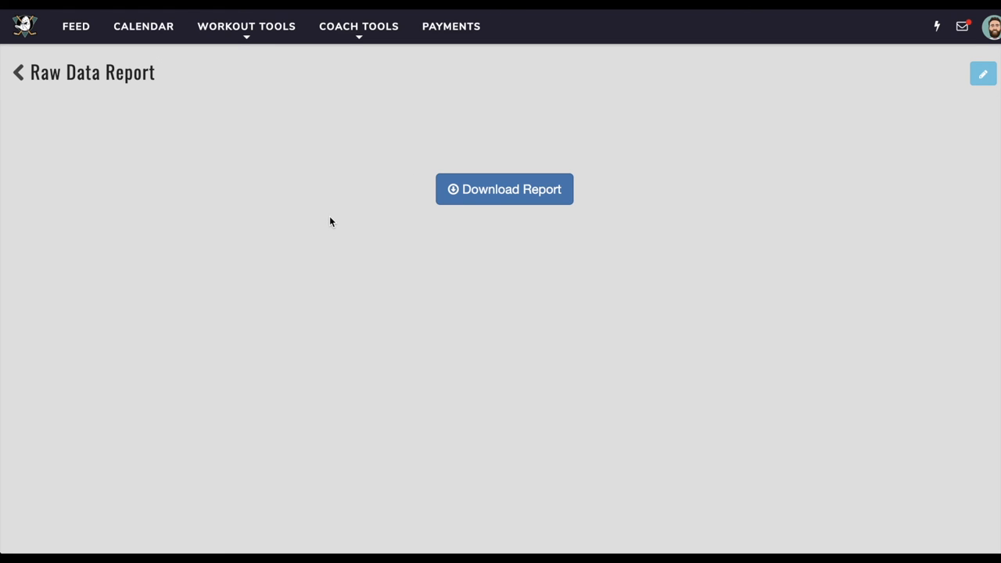
mouse_move(348, 144)
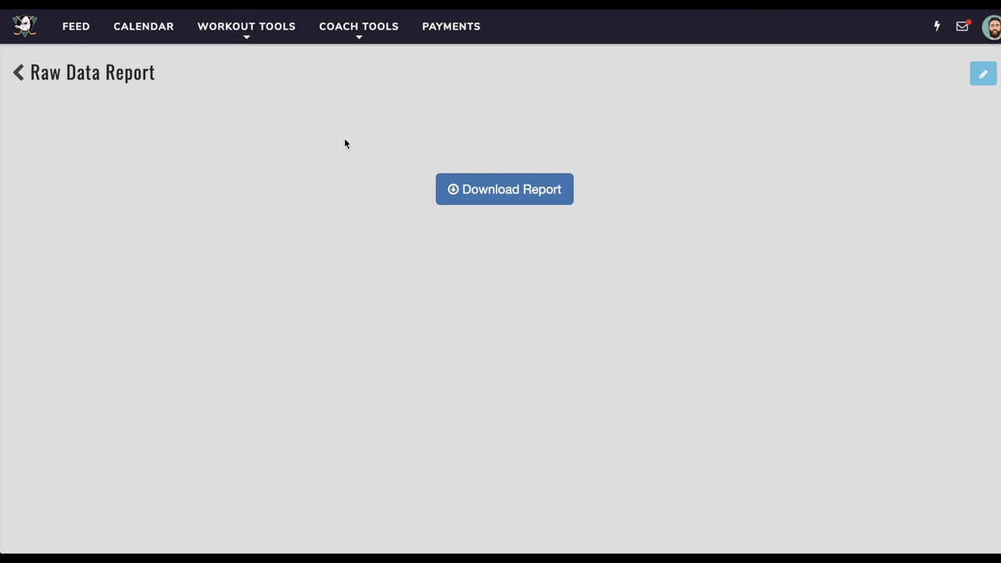